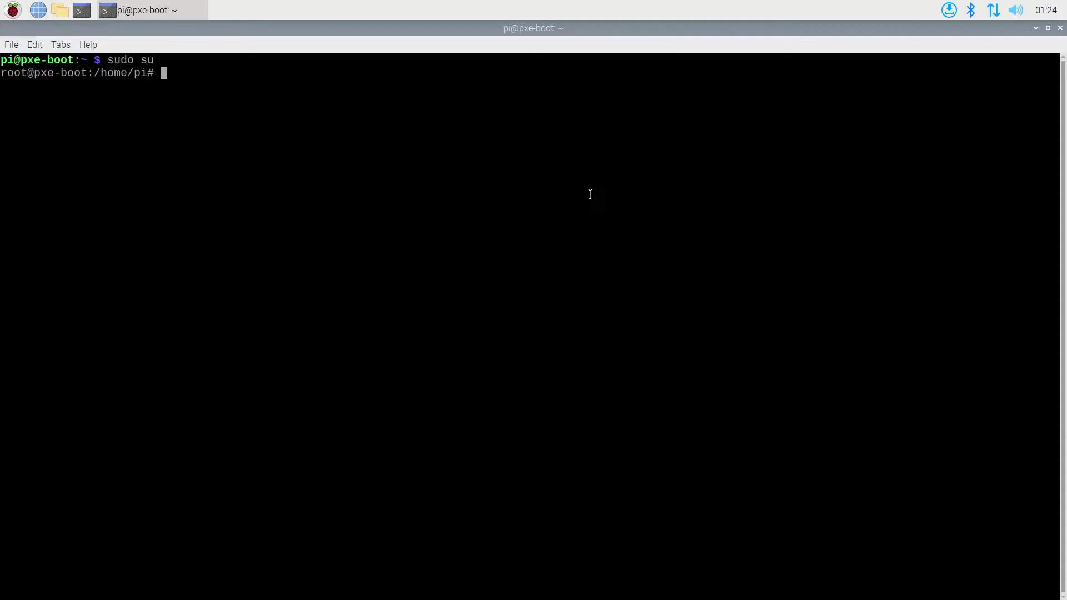
Step: Install dnsmasq and util-linux with apt from the root shell
type("apt install dnsmasq unzip")
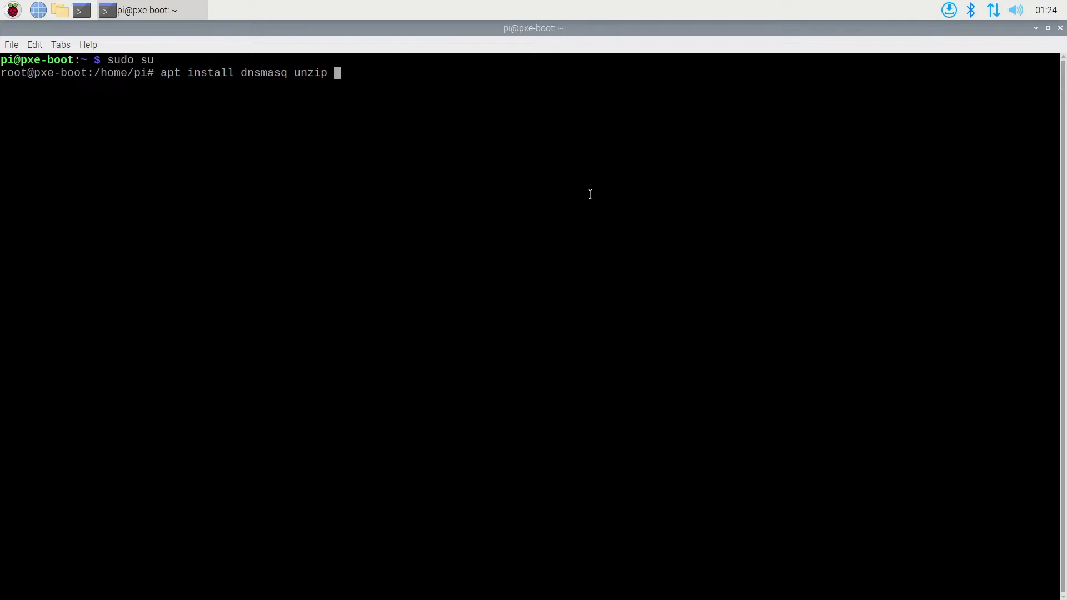
type("util-linux")
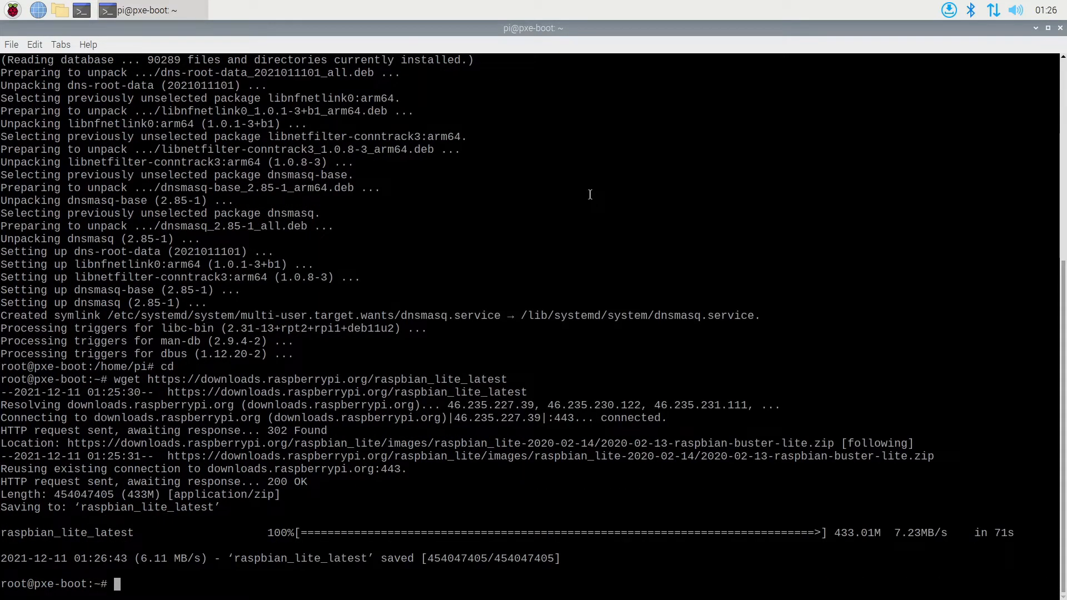
Step: Unzip raspbian_lite_latest and create the raspbian_boot and raspbian_root folders
type("unzip raspbian_lite_latest")
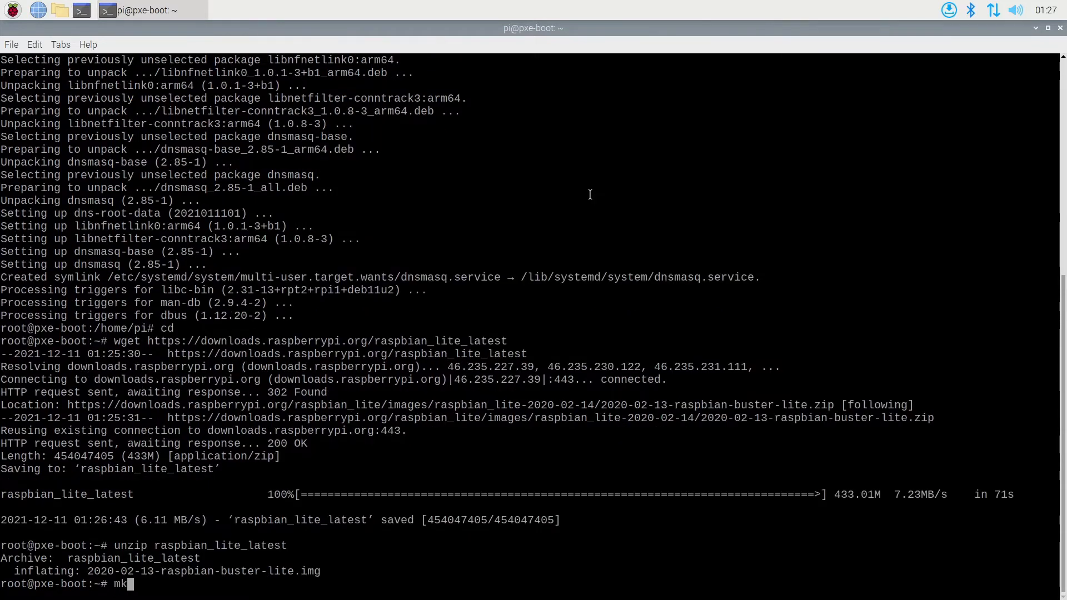
type("dir raspbian")
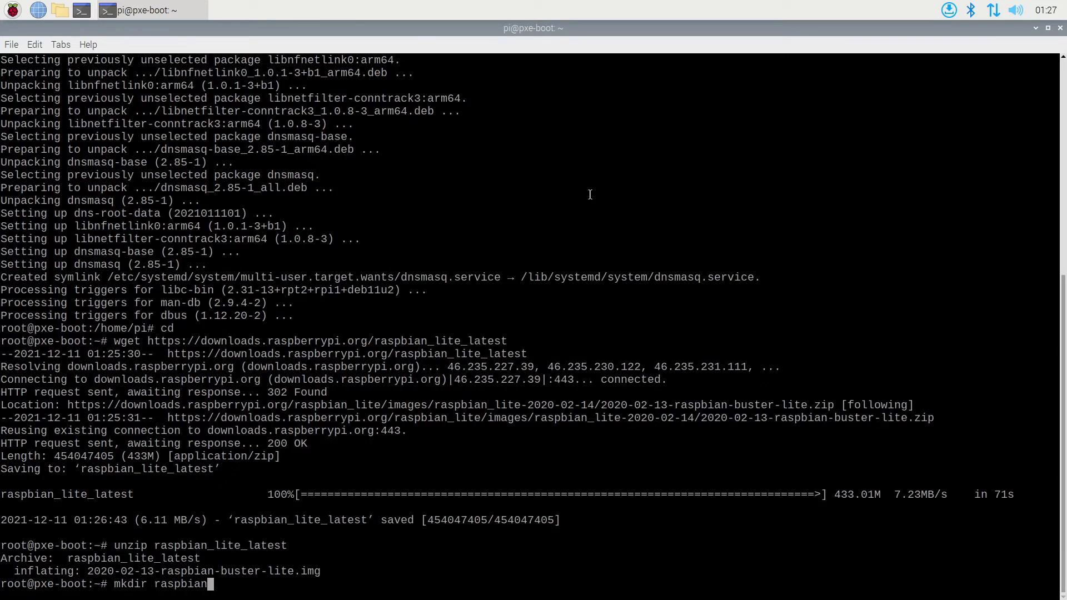
type("_boot raspbian")
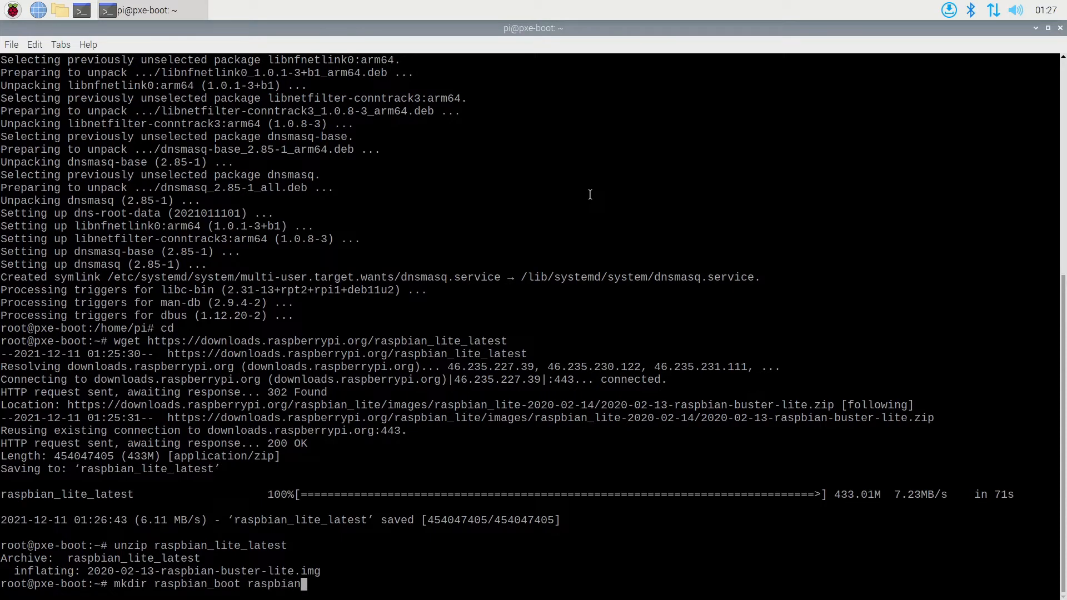
key("Return")
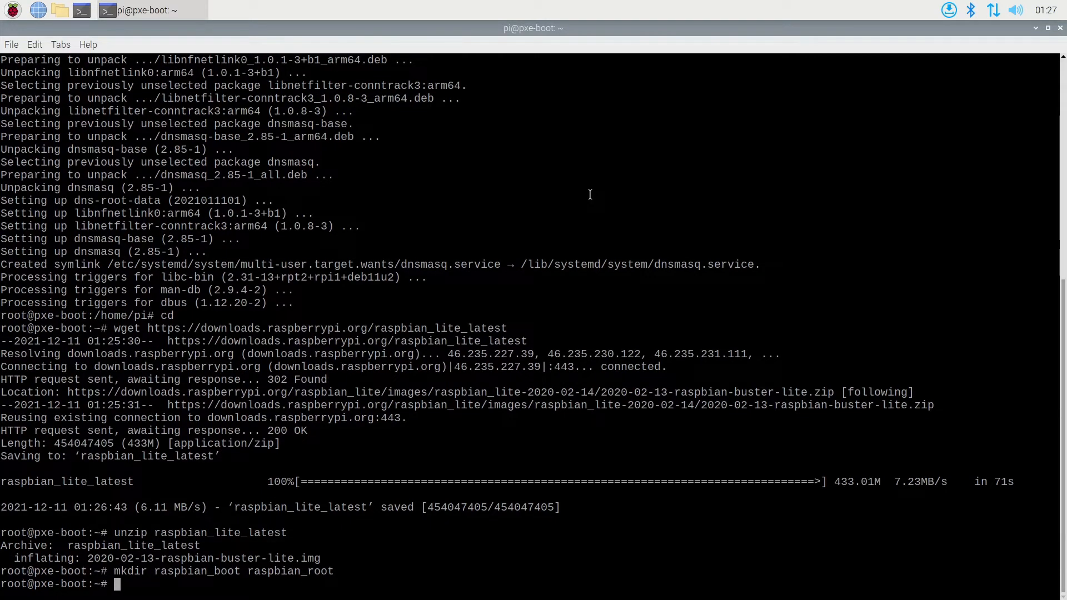
Step: Attach the 2020-02-13 Raspbian Buster Lite image as a loop device with losetup
type("losetup -P")
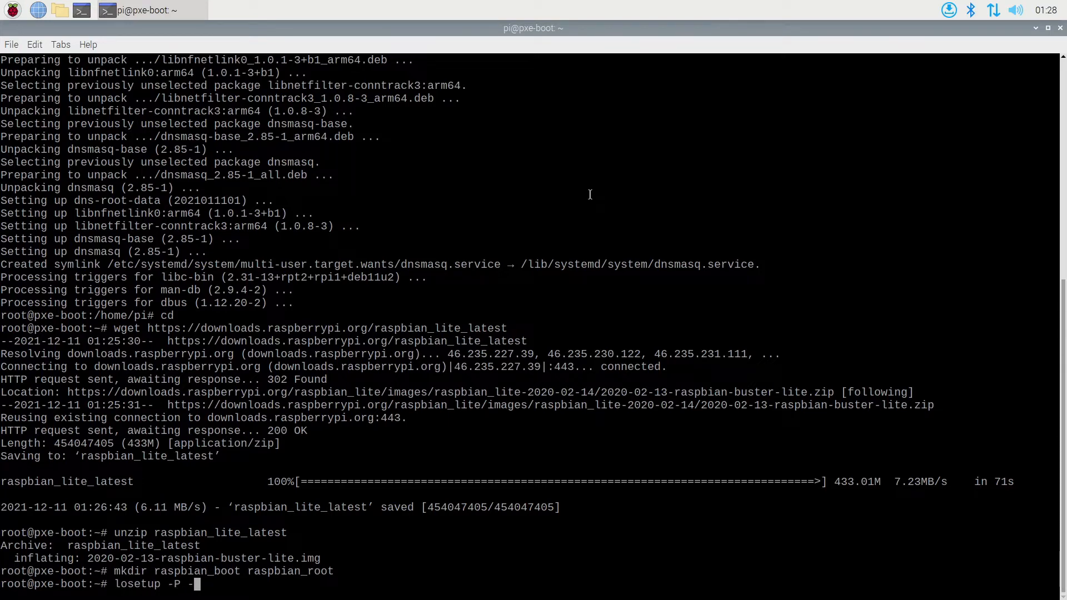
type("-f --show")
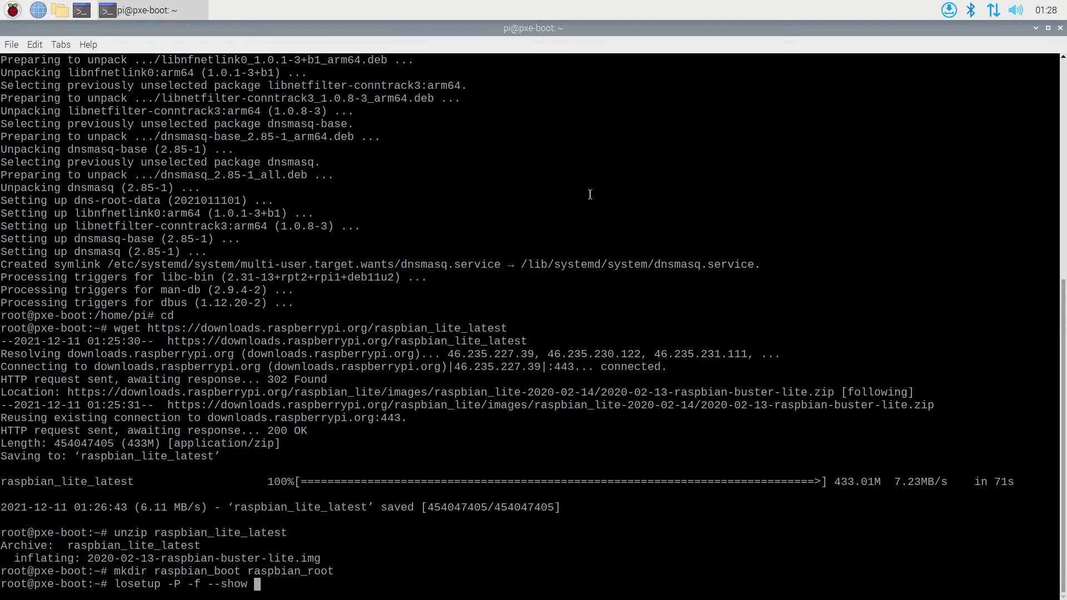
type("20")
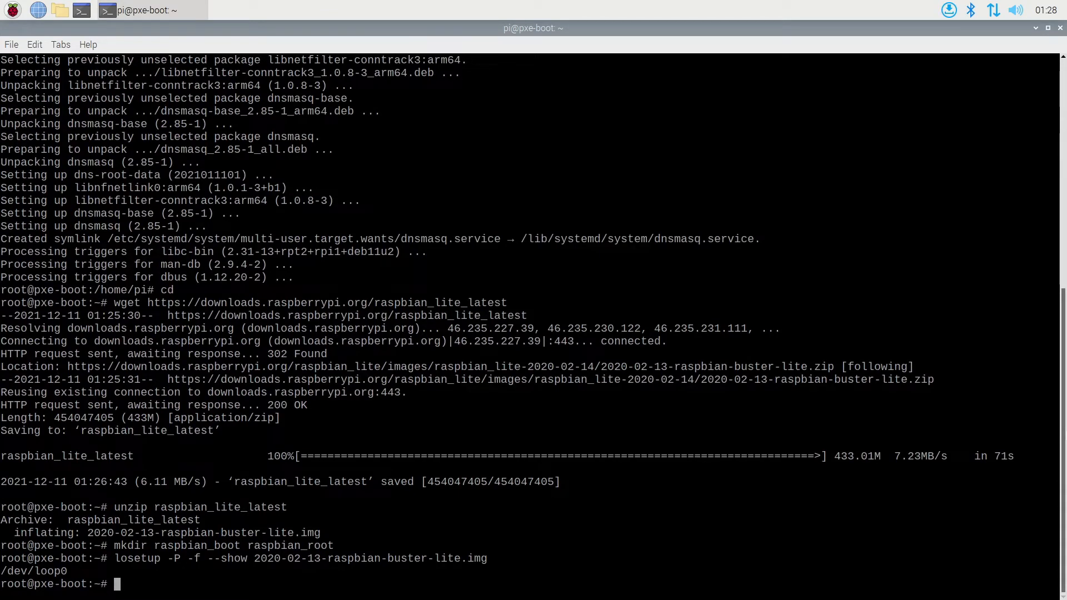
Step: Mount loop0p1 on raspbian_boot and loop0p2 on raspbian_root, then list /NFS/
type("mount /dev/loop")
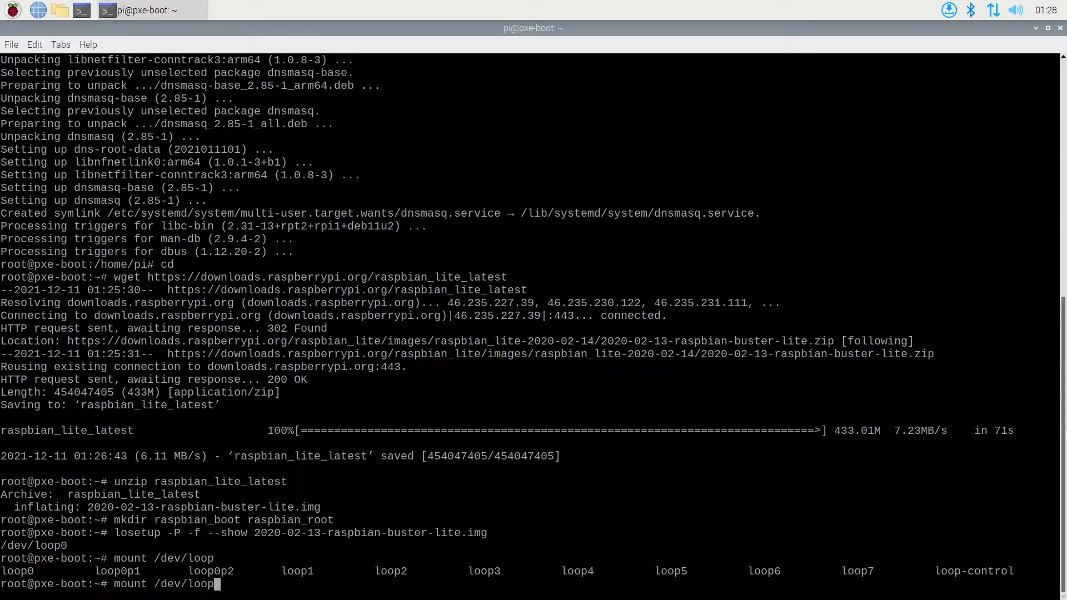
type("0p1 raspbian_boot")
type("mount /dev/l")
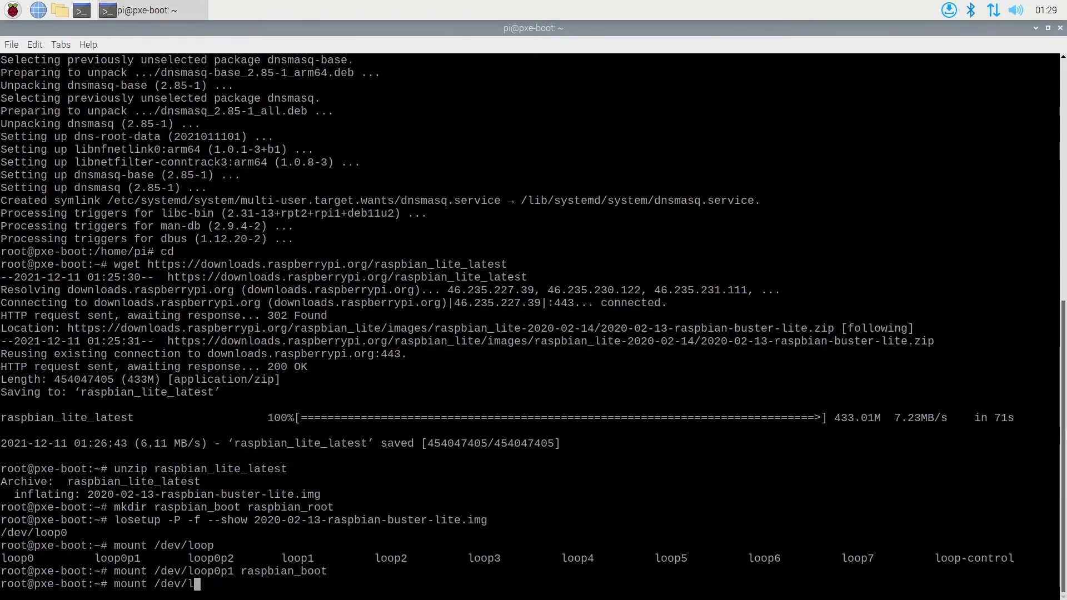
type("oop0p2 raspbian_root/")
type("du -hs *")
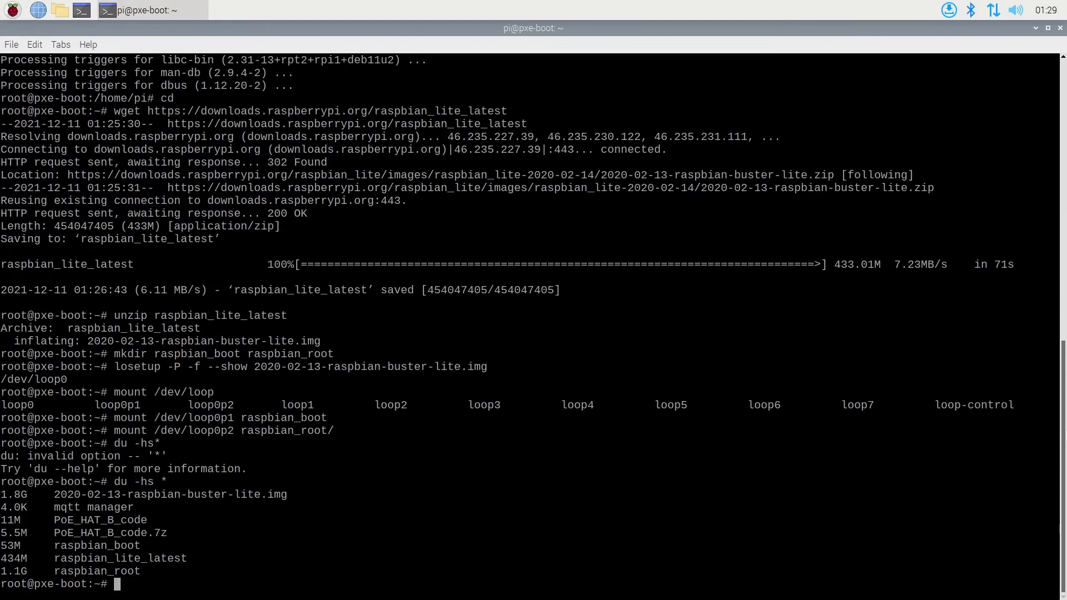
type("ls /NFS/")
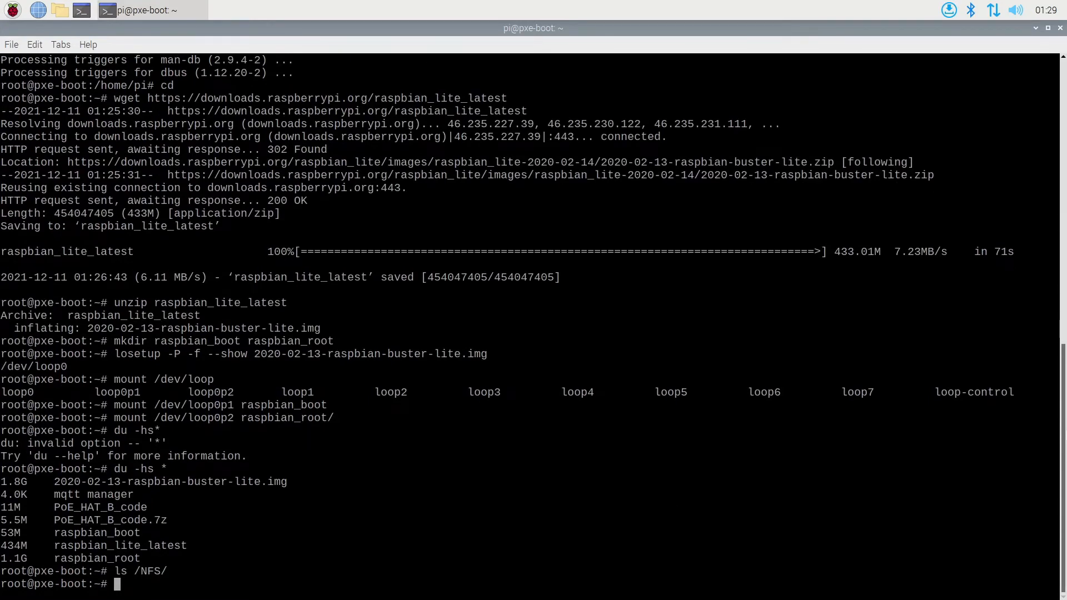
type("cp -a raspbian_root/* ^C")
type("mkdir")
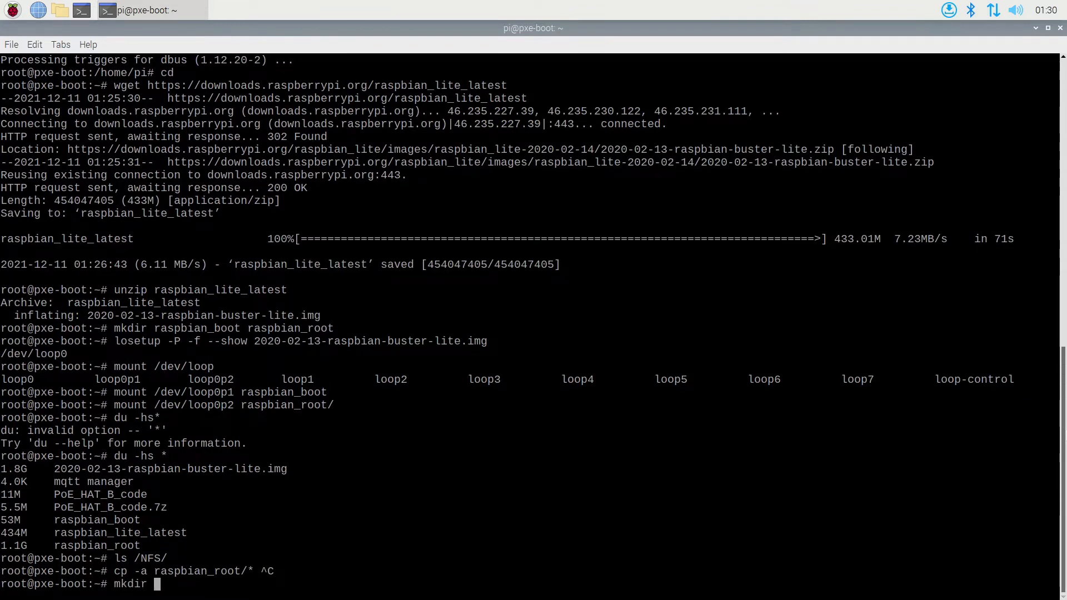
Step: Create /NFS/p1, copy the root filesystem into it, and start copying boot files
type("/NFS/p1")
type("cp -a raspbian_root/* /")
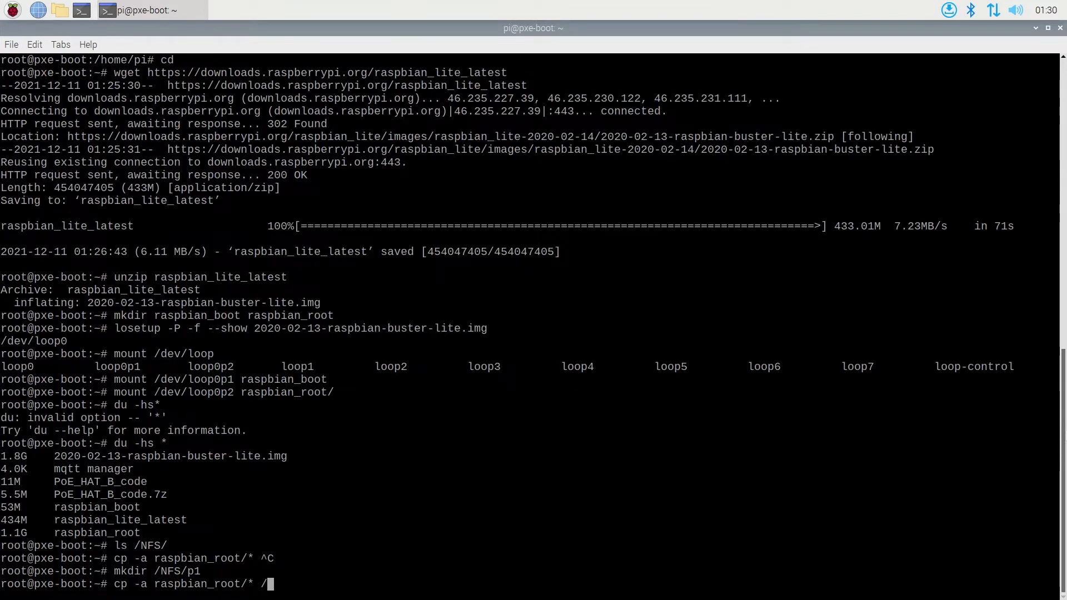
key("Return")
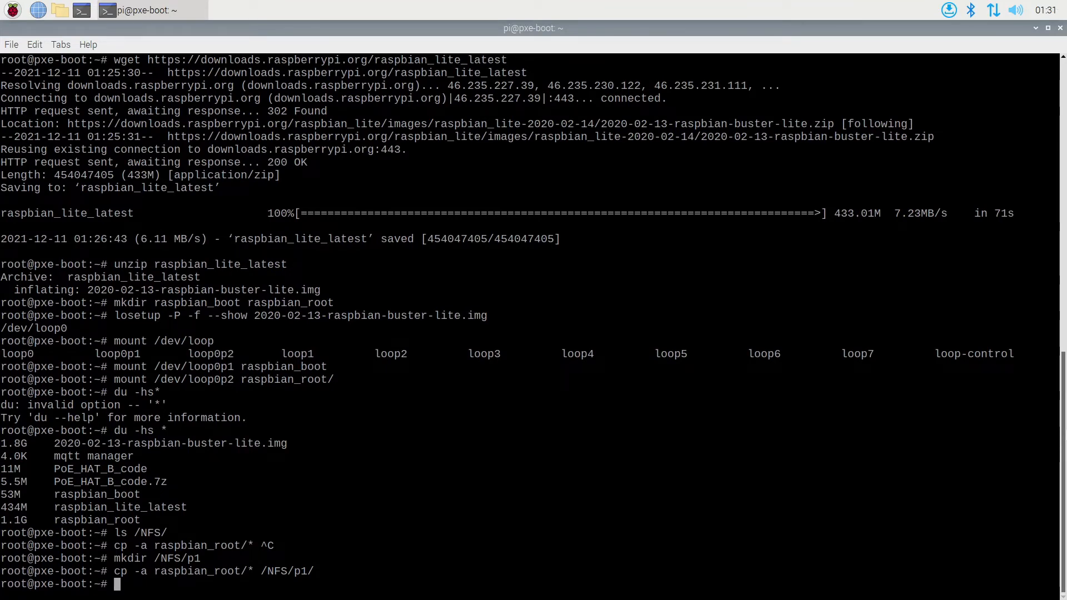
type("cp -a raspbian_boot/*")
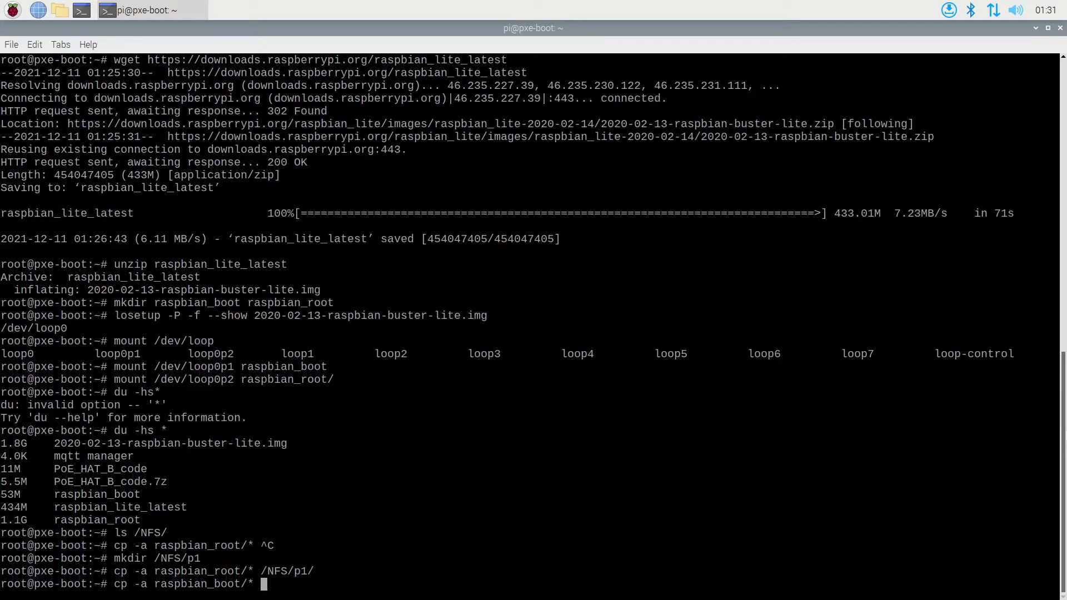
type("/NFS/p1/")
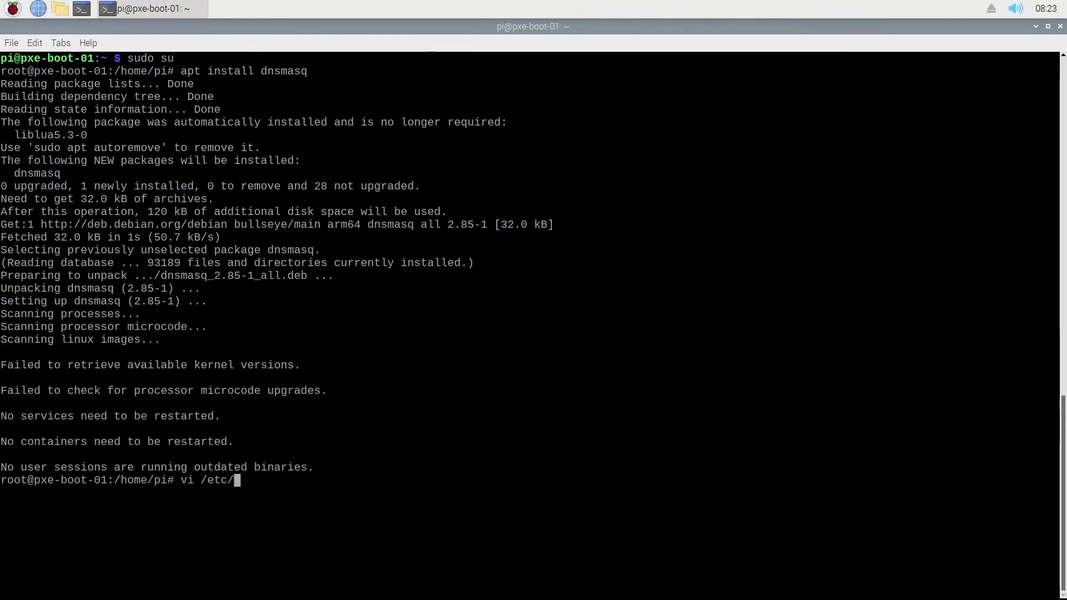
Step: Add a proxy dhcp-range for 192.168.1.255 and a DHCP logging line
type("dhcp")
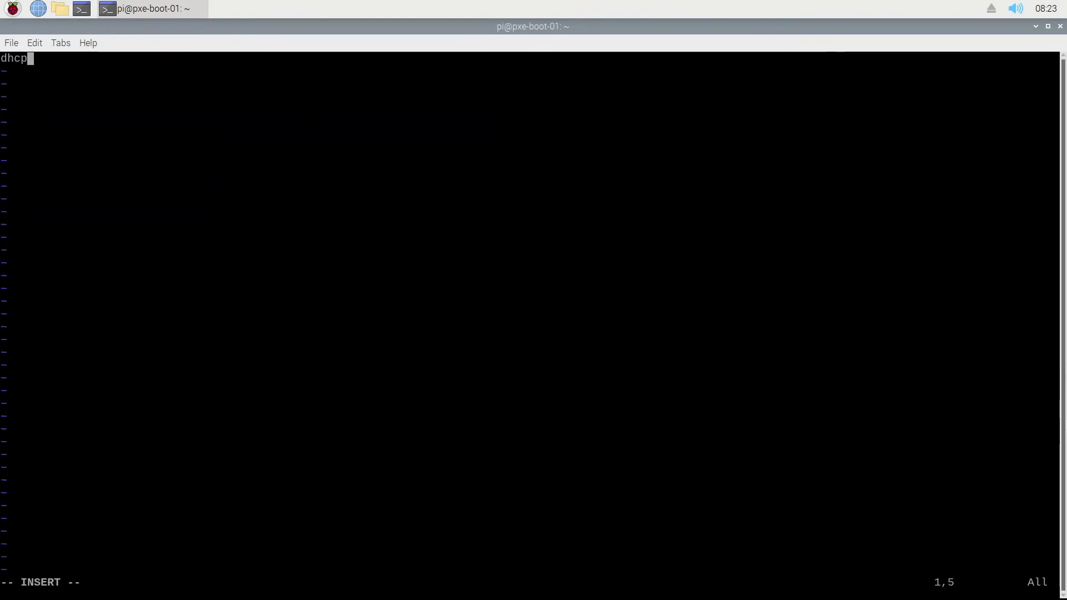
type("-range=pro")
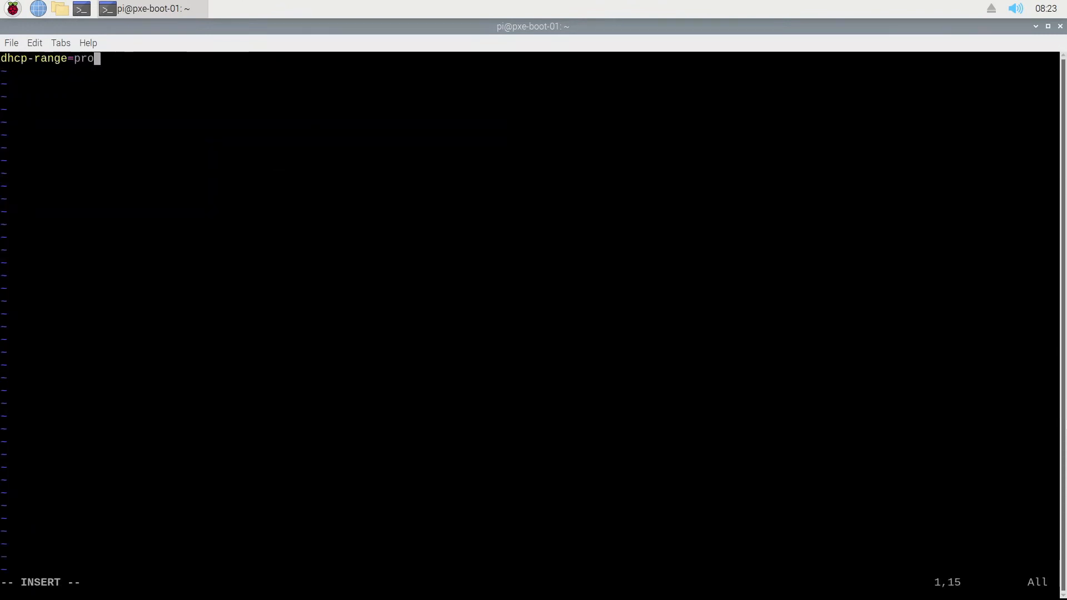
type("xy")
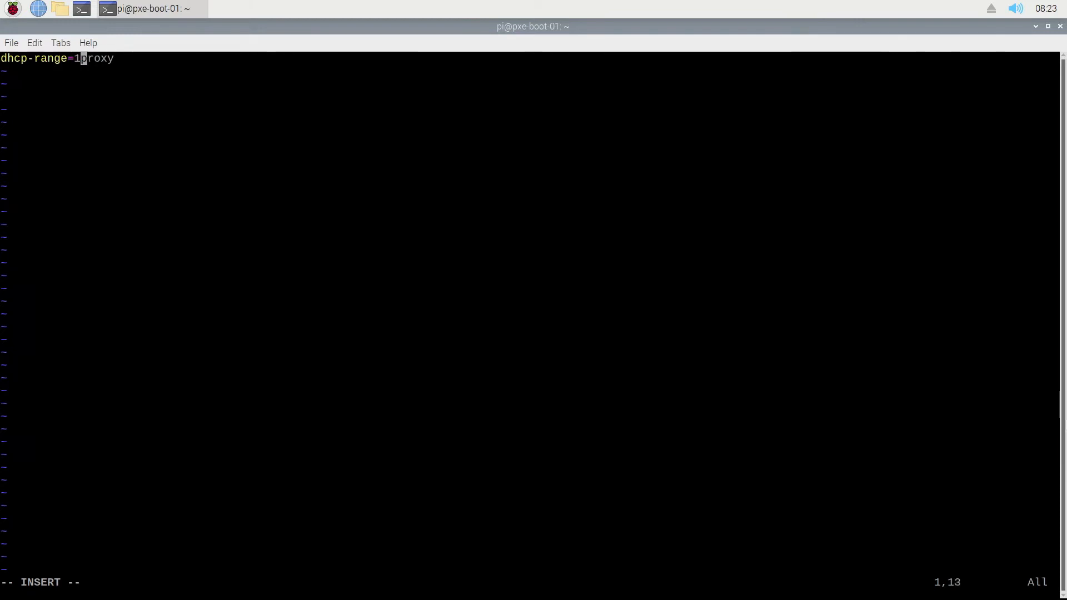
type("92.168.1.2.")
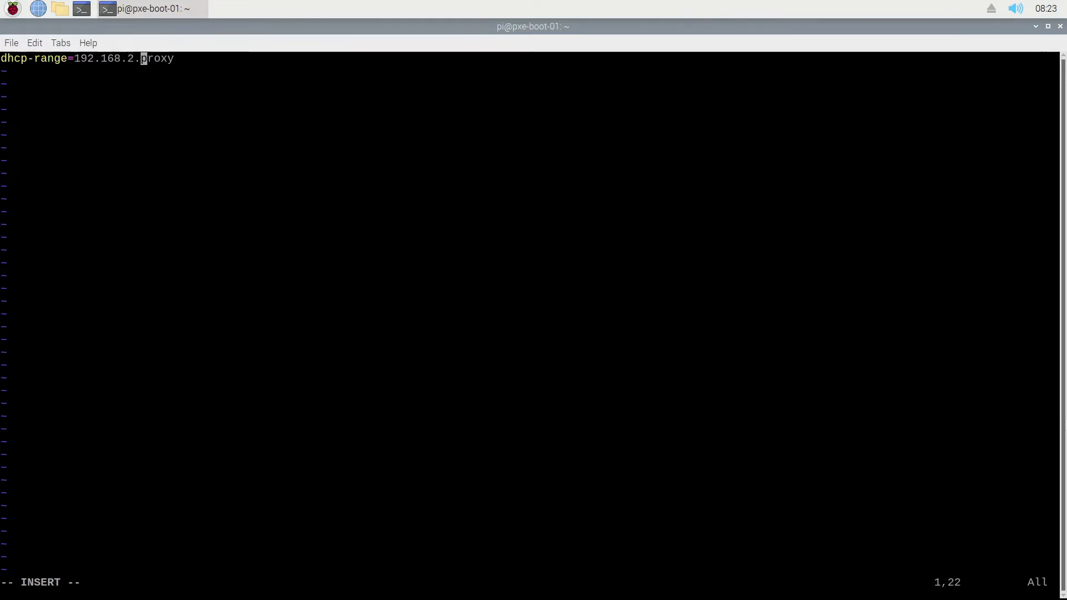
type("255,")
type("log")
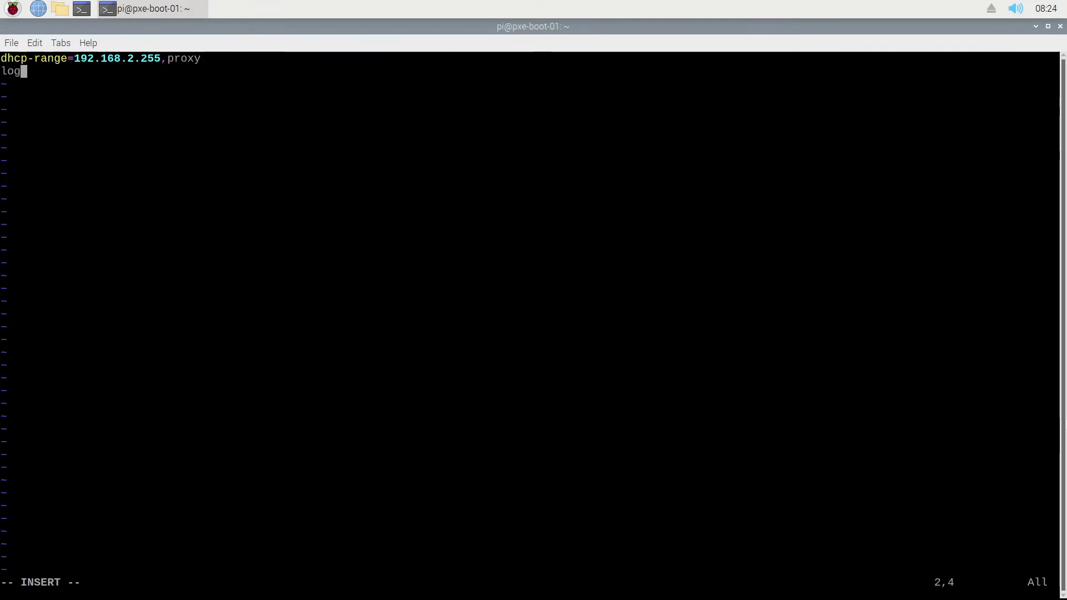
type("-dhcp")
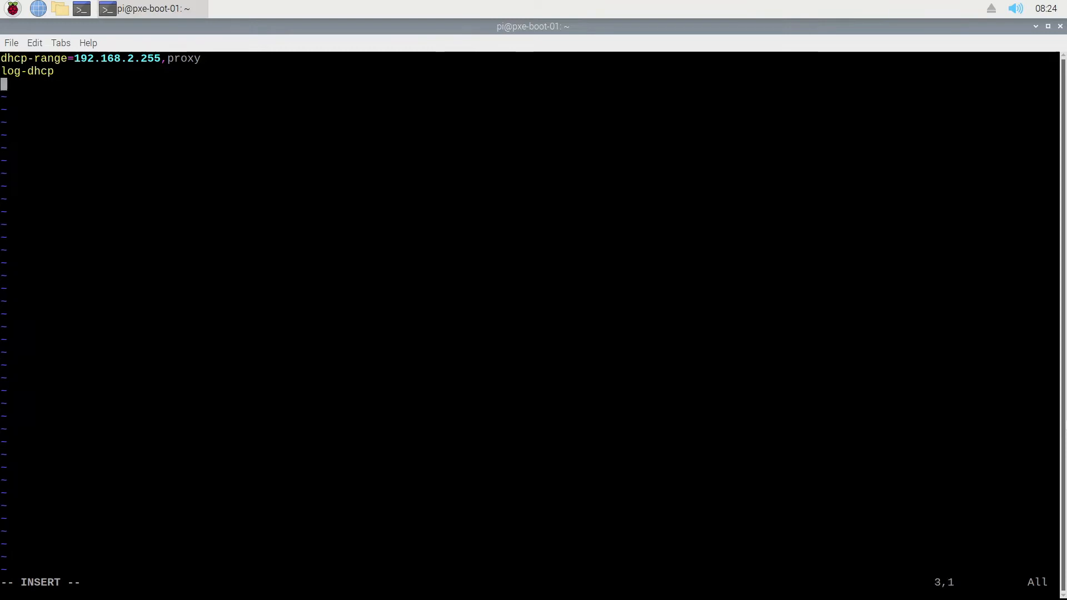
Step: Enable TFTP with root /NFS/ and add the "Raspberry PI PXE" service
type("enable-tft")
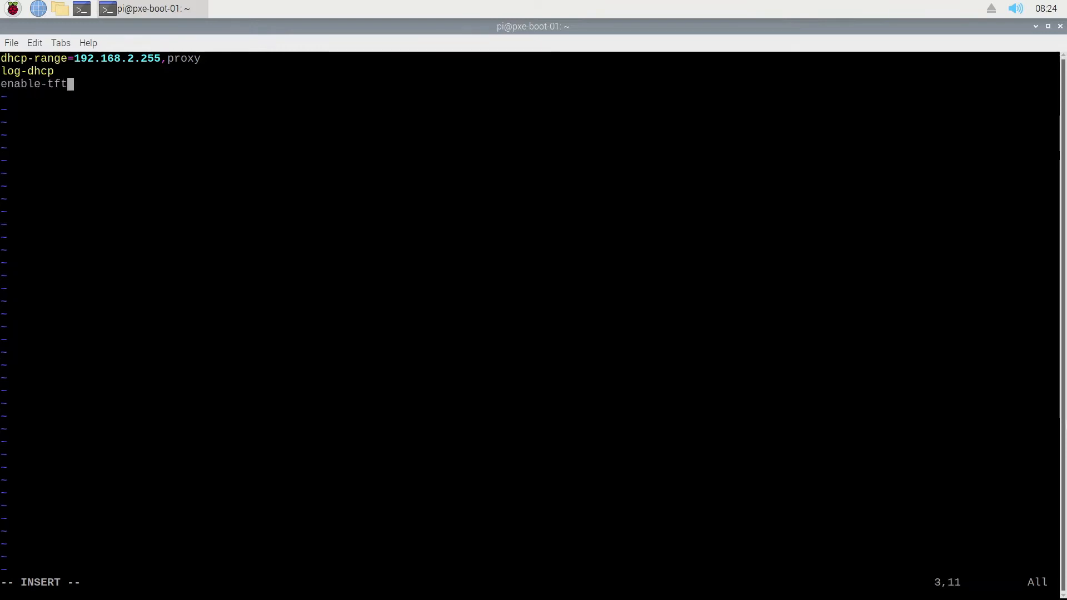
type("p")
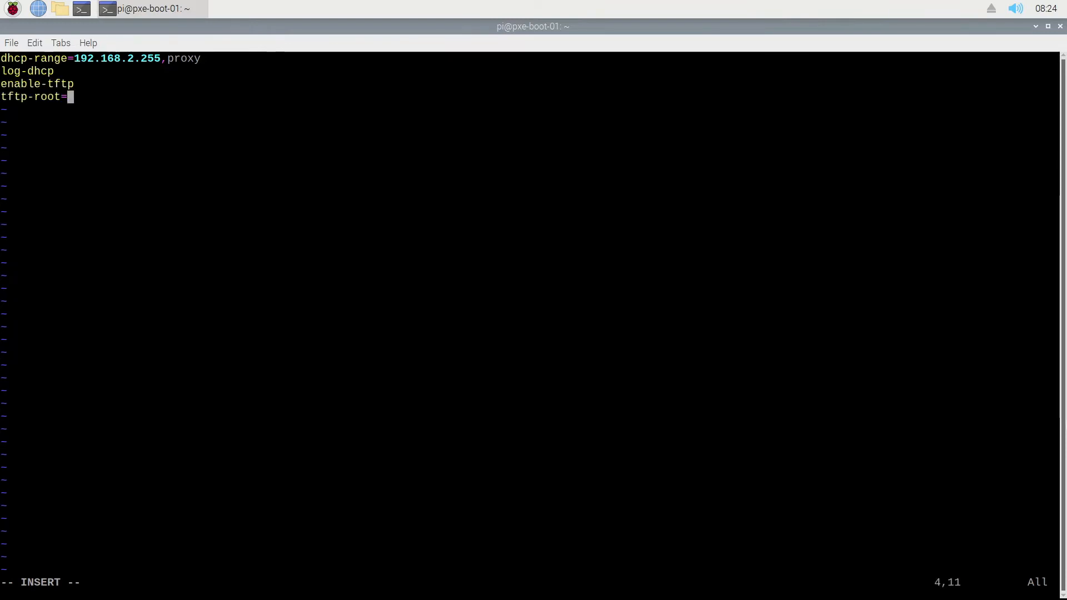
type("/NFS/")
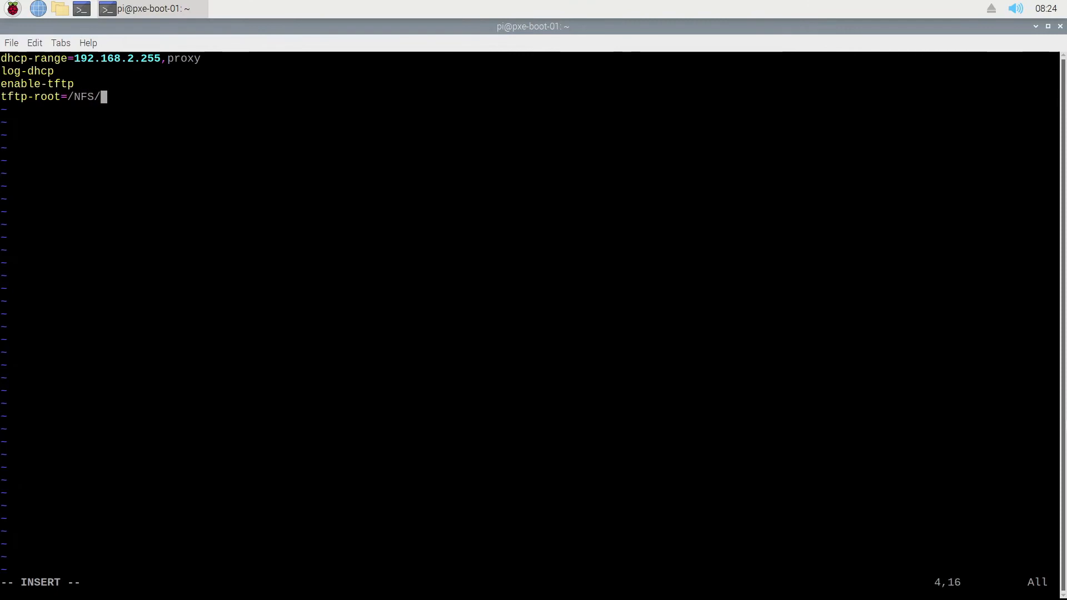
type("tftproot")
type("pxe-service=0,")
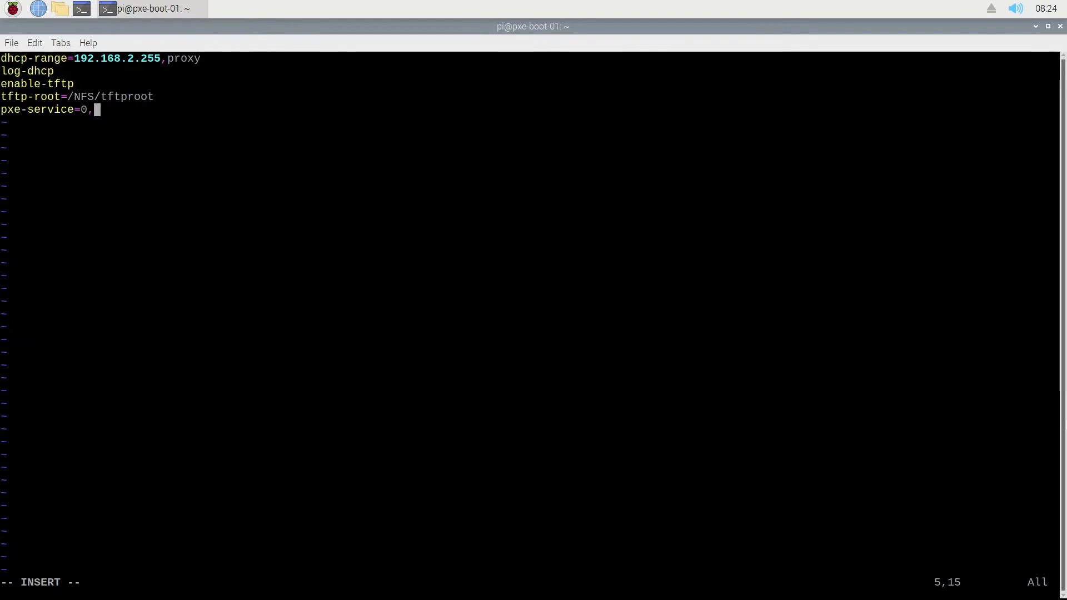
type("\"Raspberry PI PXE\"")
type("user")
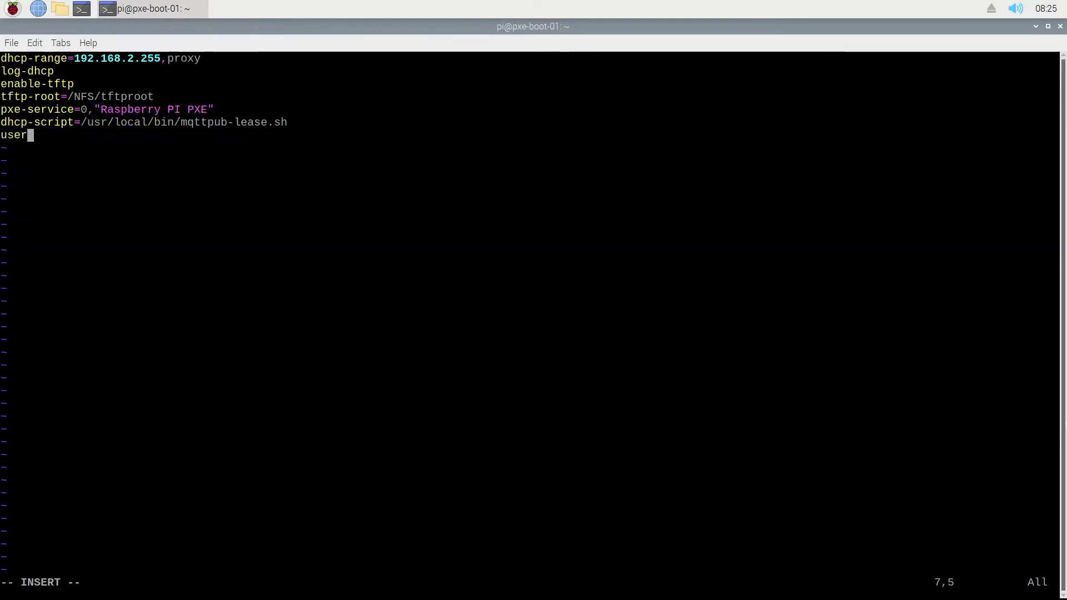
Step: Run the DHCP script as root with script-on-renewal, script-arp, tftp-no-fail and tftp-unique-root=mac
type("=root")
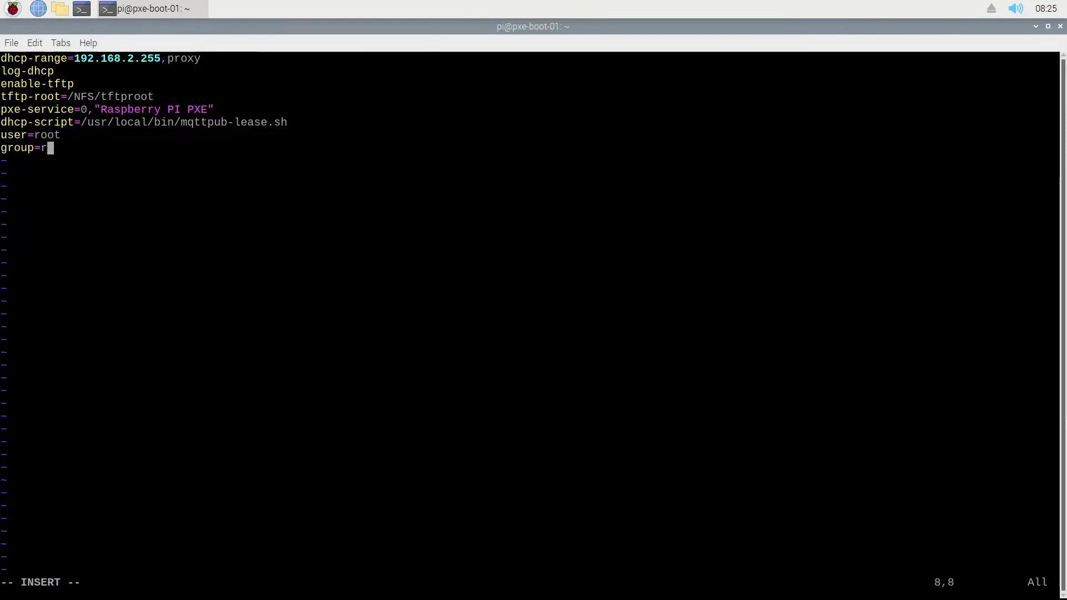
type("oot")
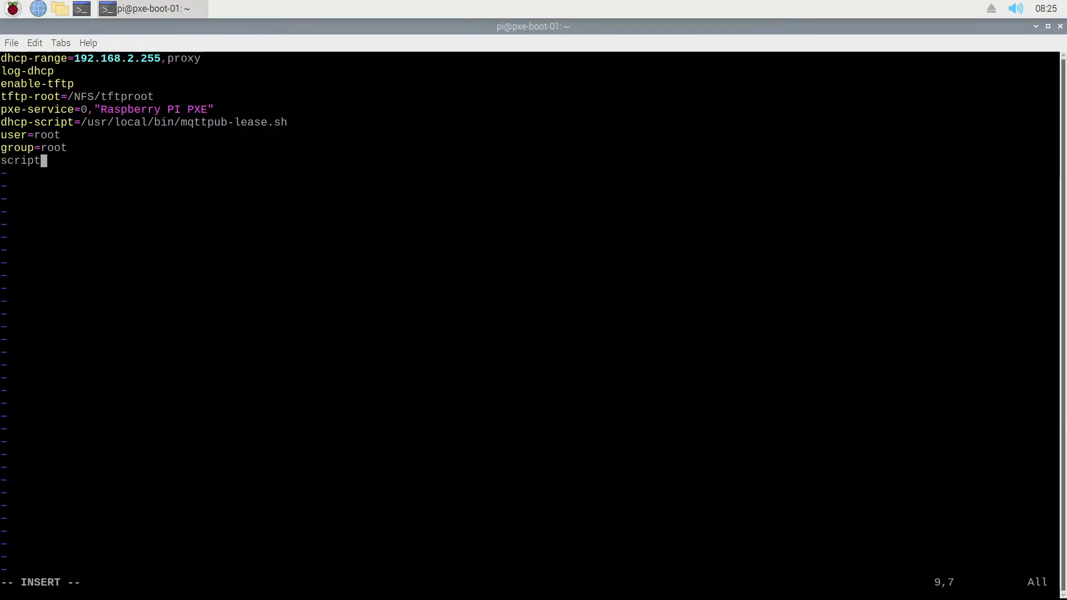
type("-on-renewal")
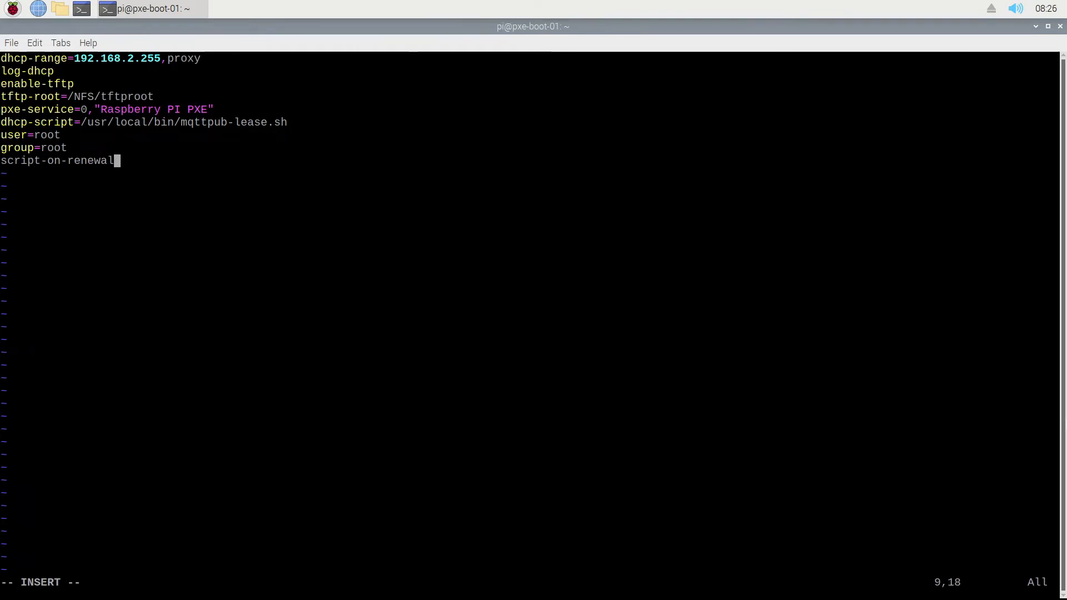
key("Enter")
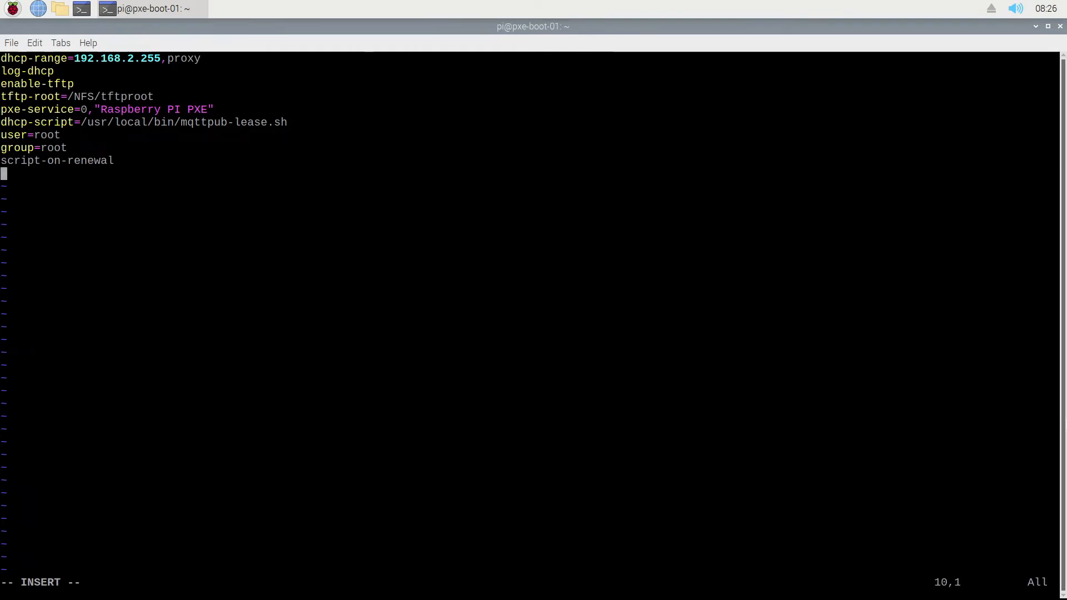
type("script-arp")
type("tftp-n")
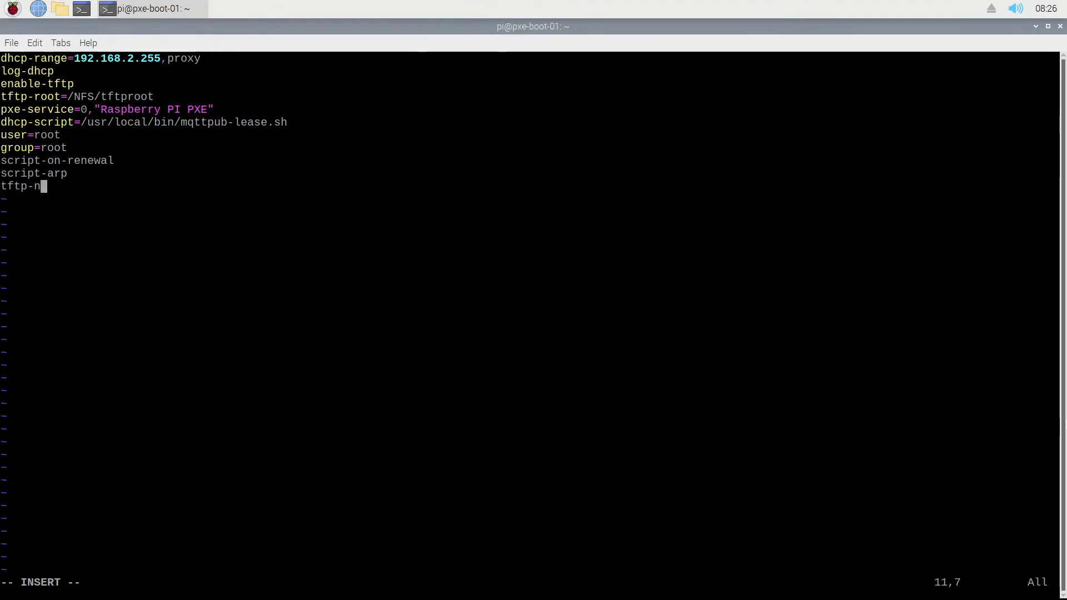
type("o-fail")
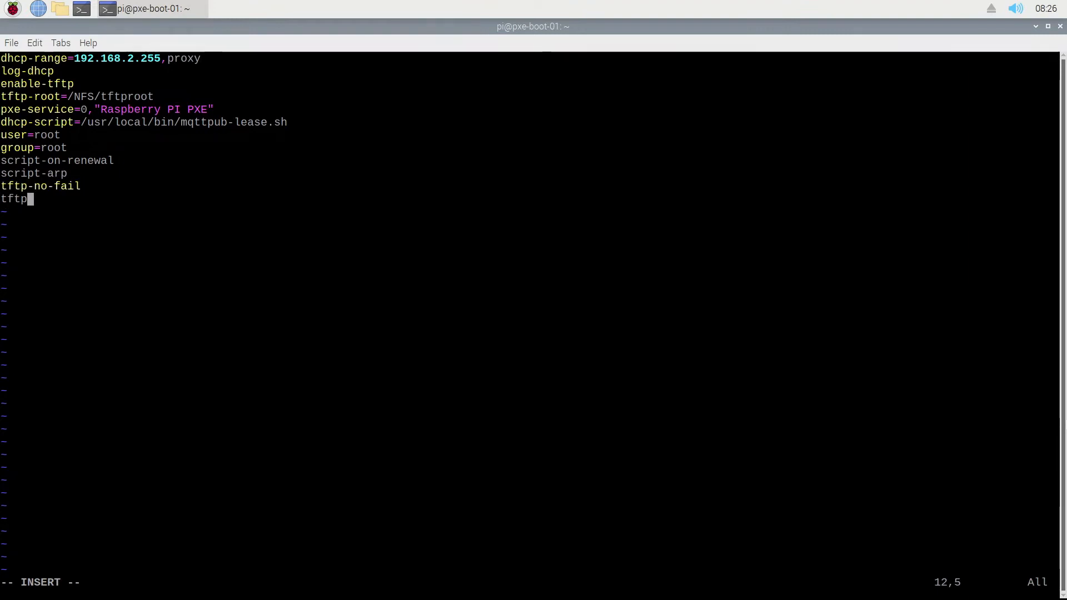
type("-uique-root=")
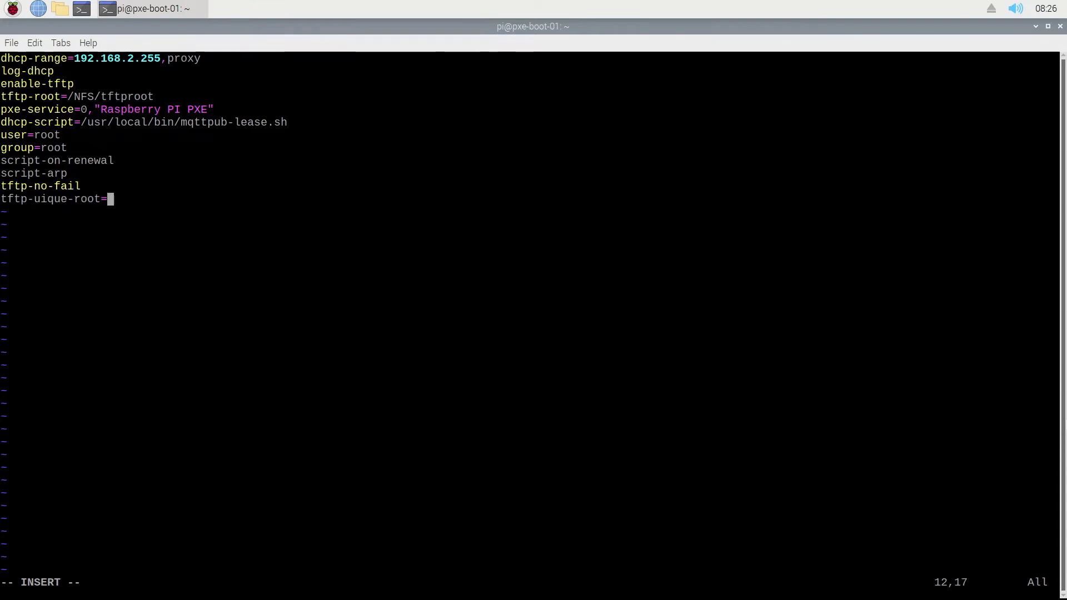
type("mac")
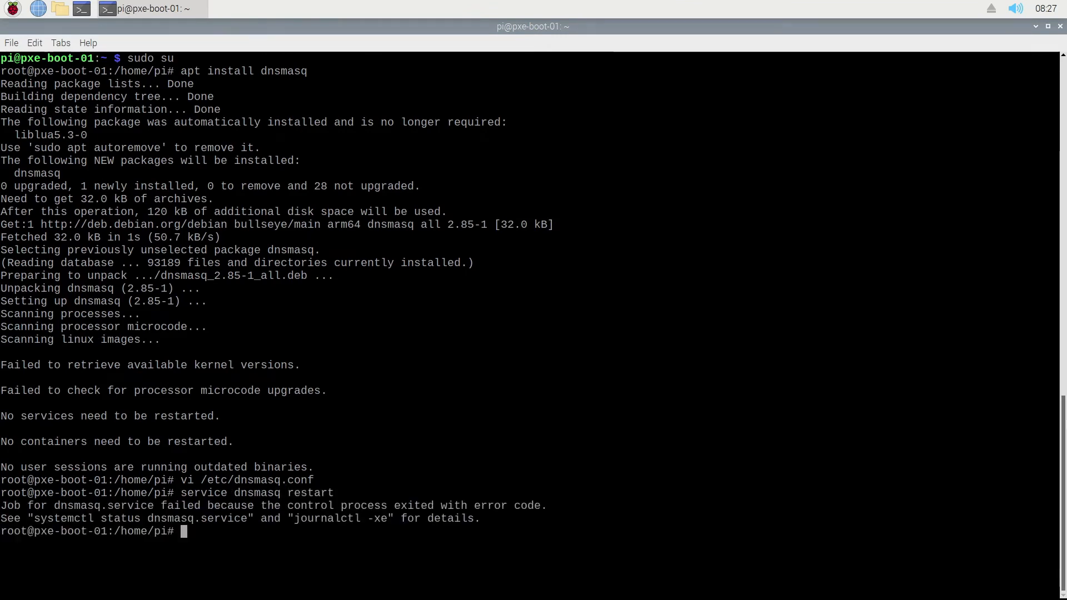
Step: Check journalctl for the dnsmasq error, then restart dnsmasq successfully
type("jour")
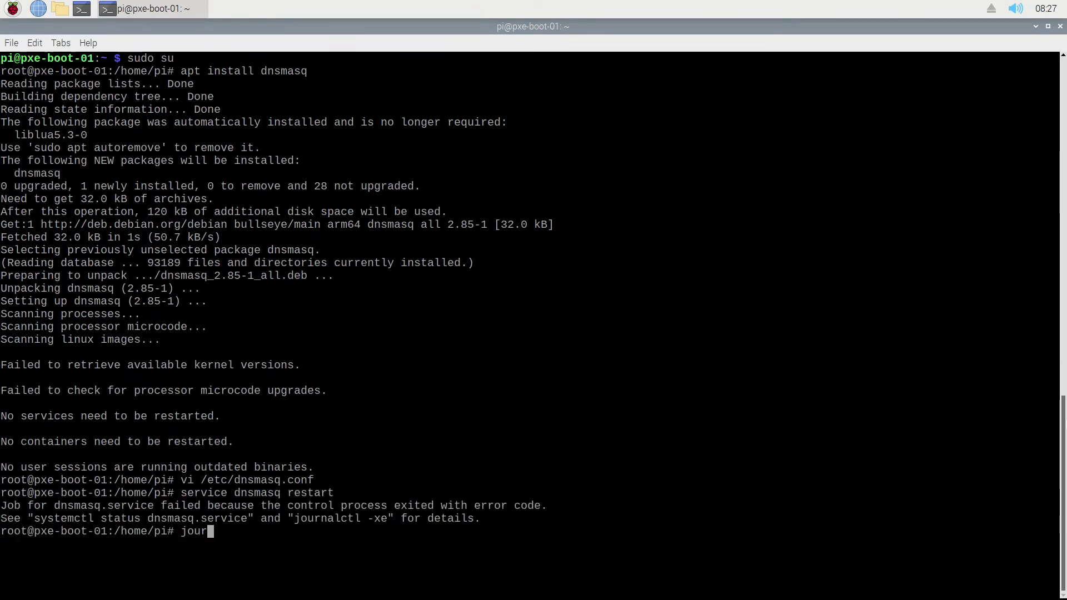
key("Return")
type("vi /etc/dnsmasq.conf")
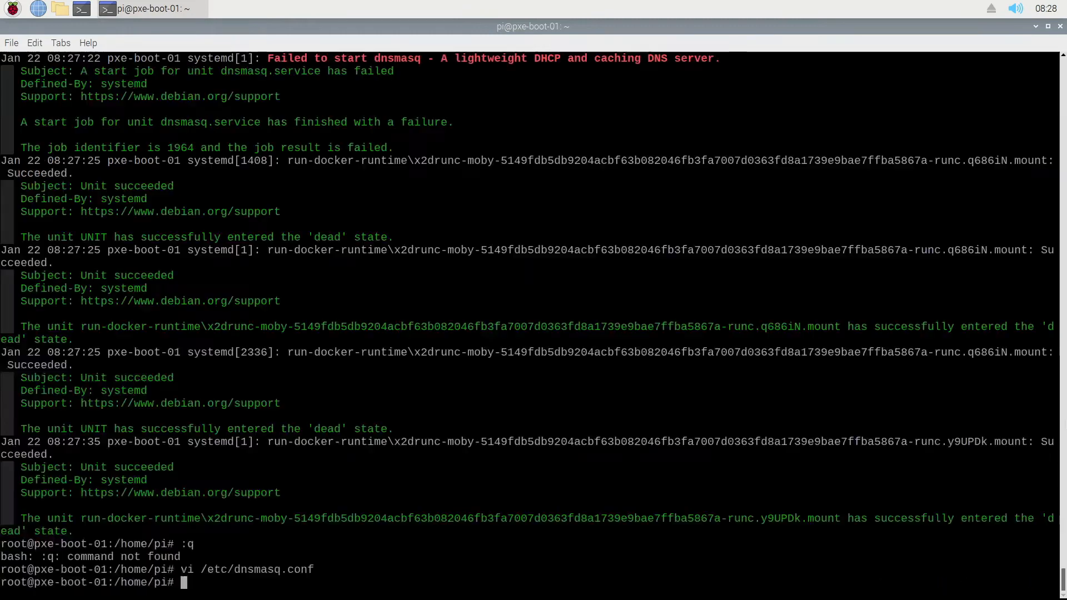
type("service dnsmasq restart")
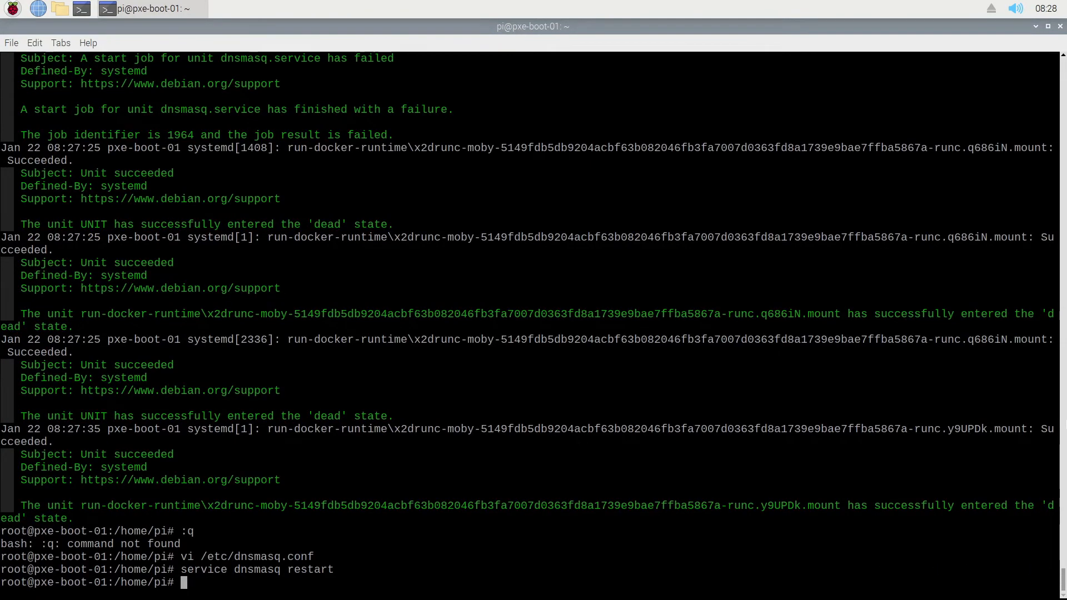
type("vi /usr/loca")
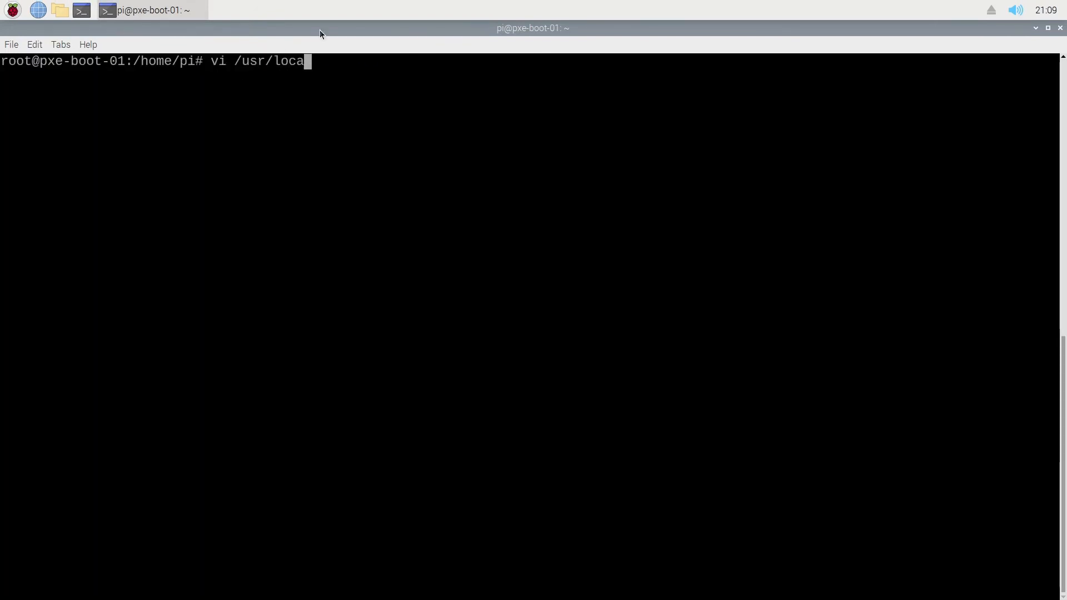
Step: Open /usr/local/bin/mqttpub-lease.sh in vi and scroll through its overlay path variables
key("Return")
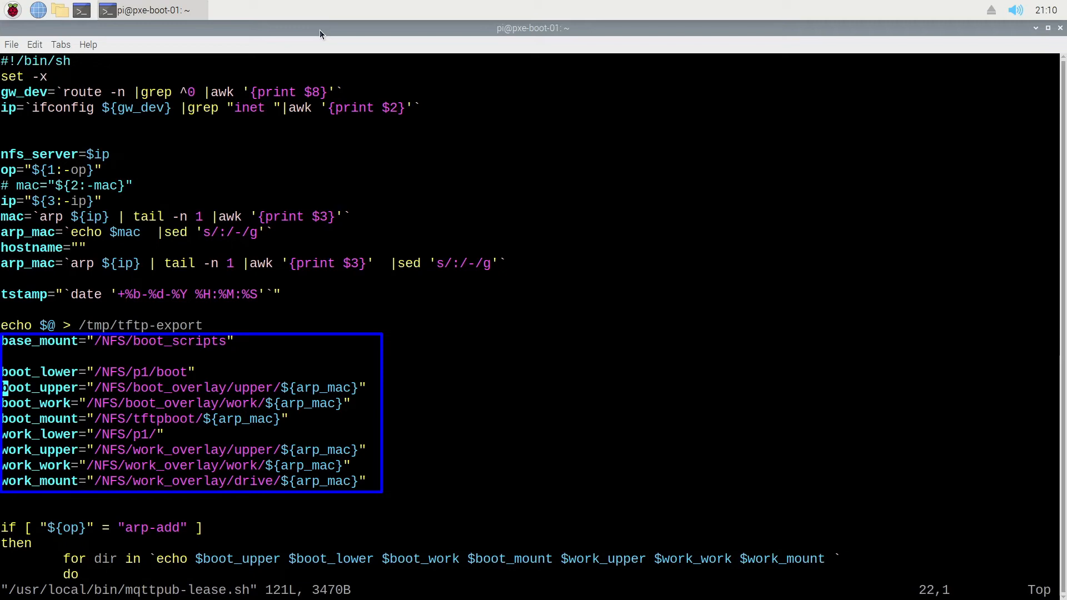
key("Down")
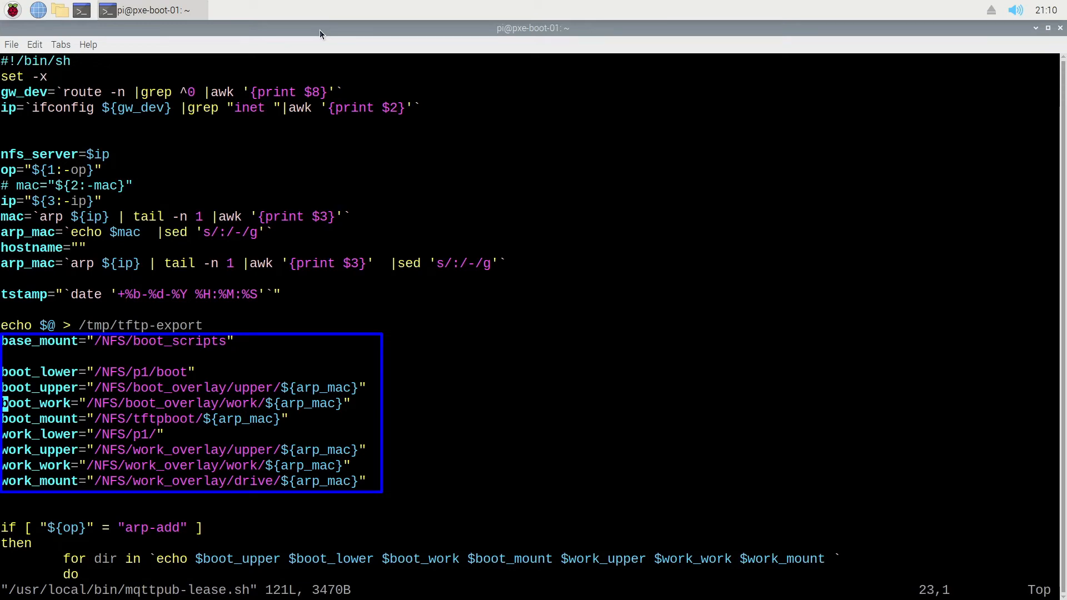
scroll("down", 3)
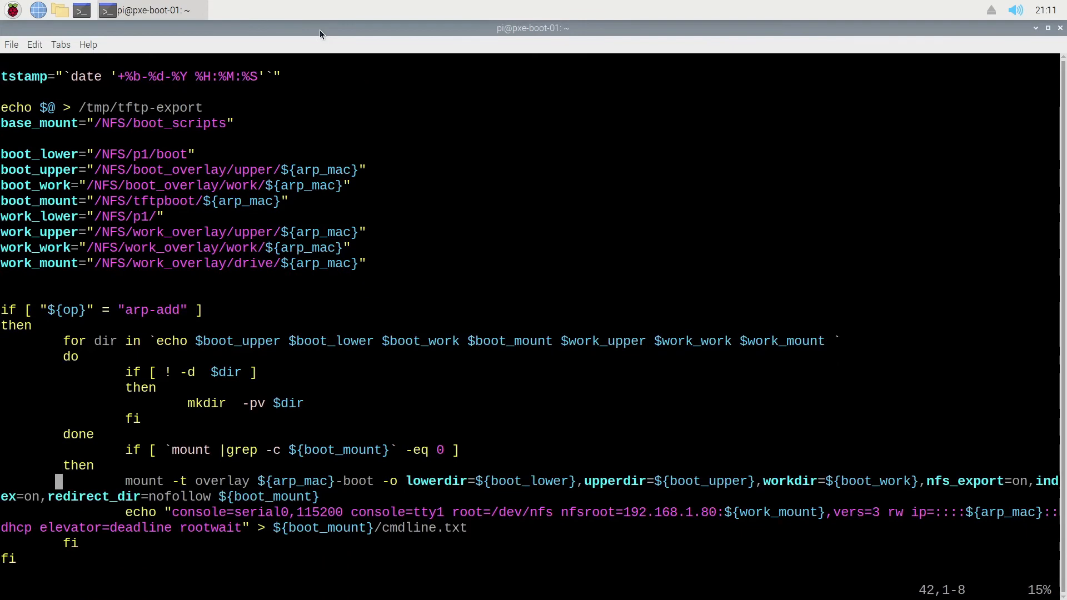
scroll("down", 3)
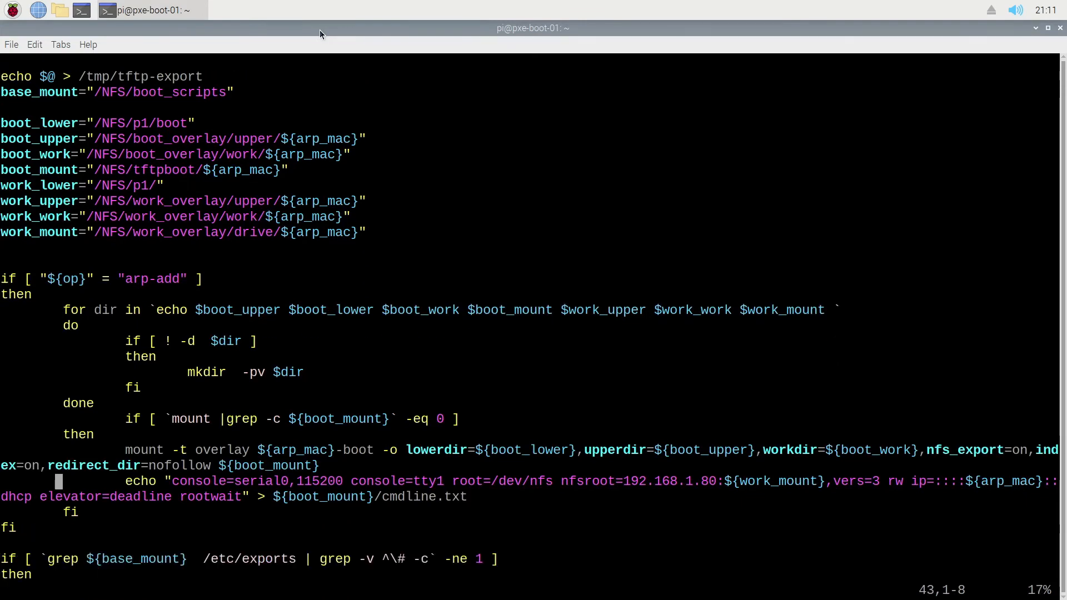
scroll("down", 3)
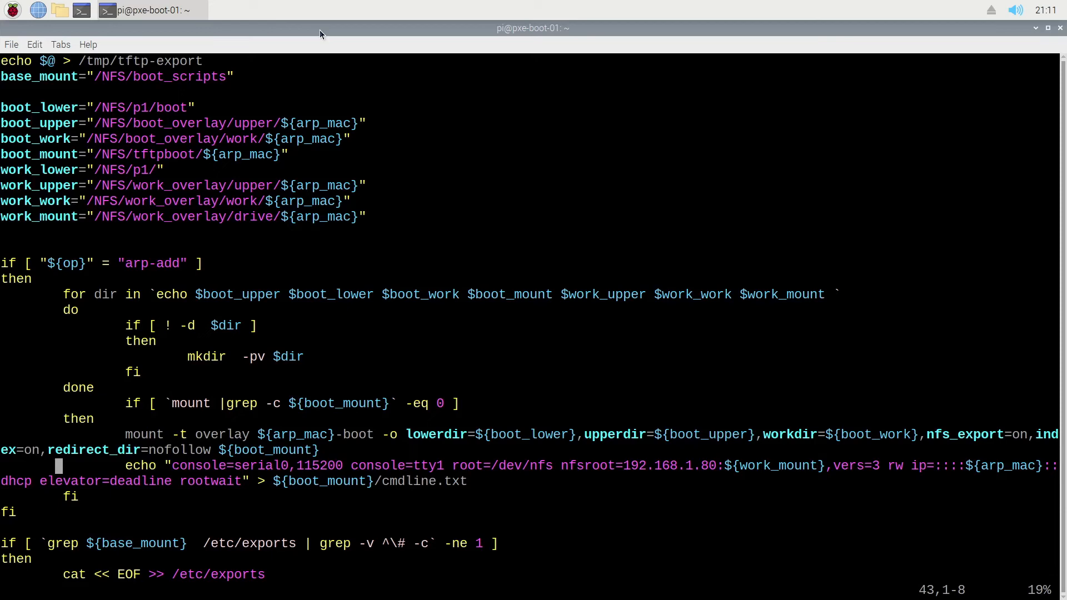
scroll("down", 3)
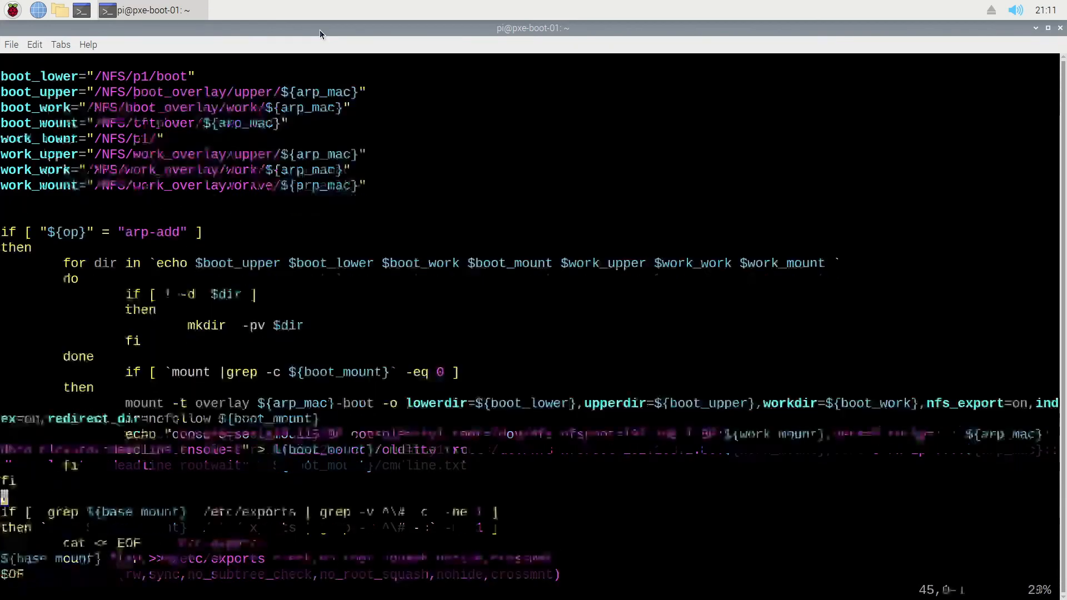
scroll("down", 3)
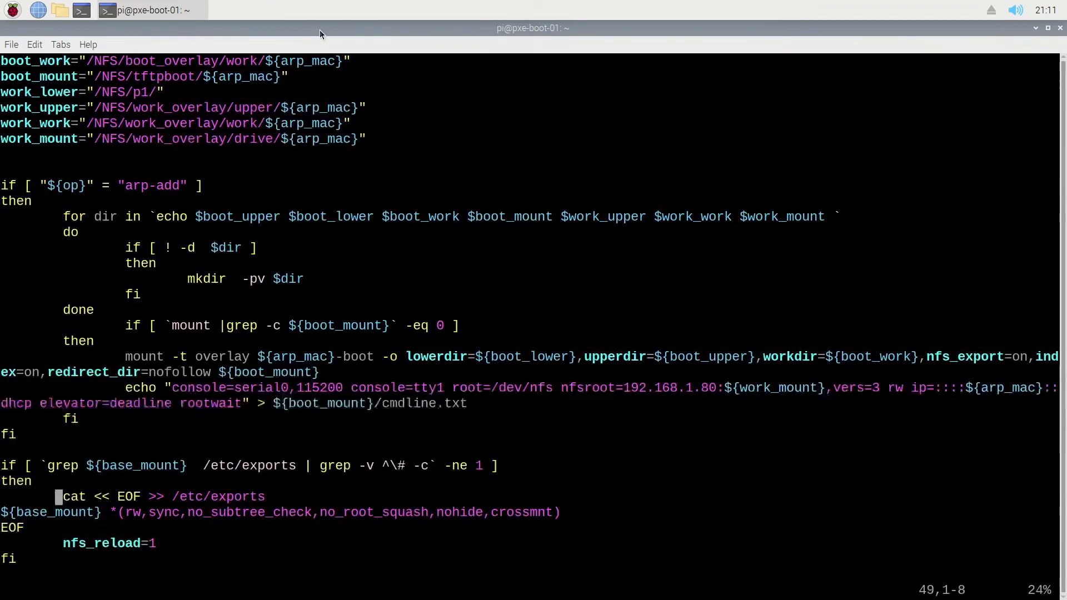
scroll("down", 3)
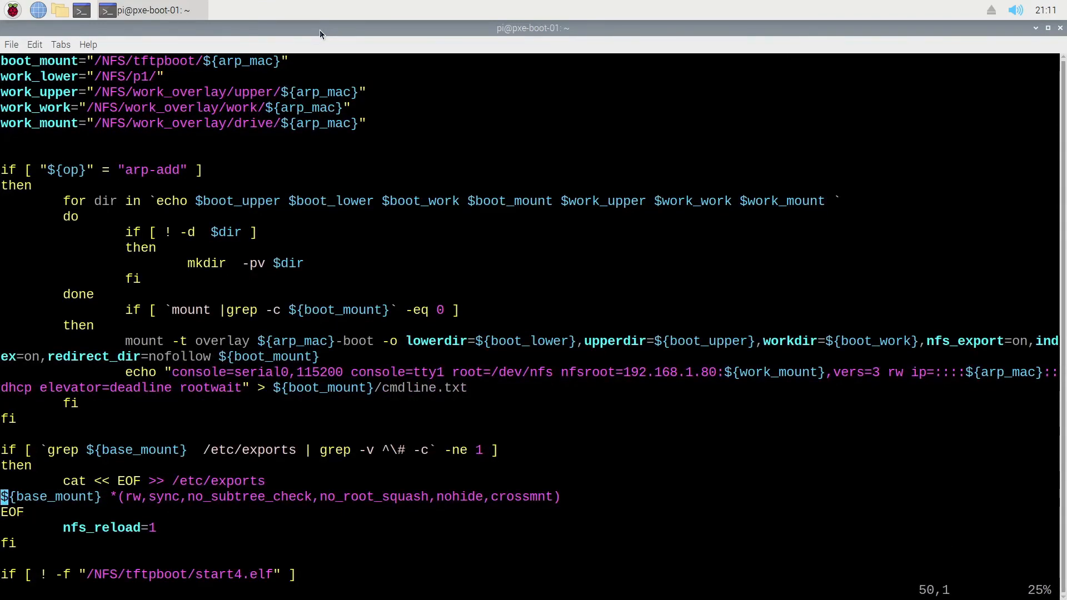
scroll("down", 3)
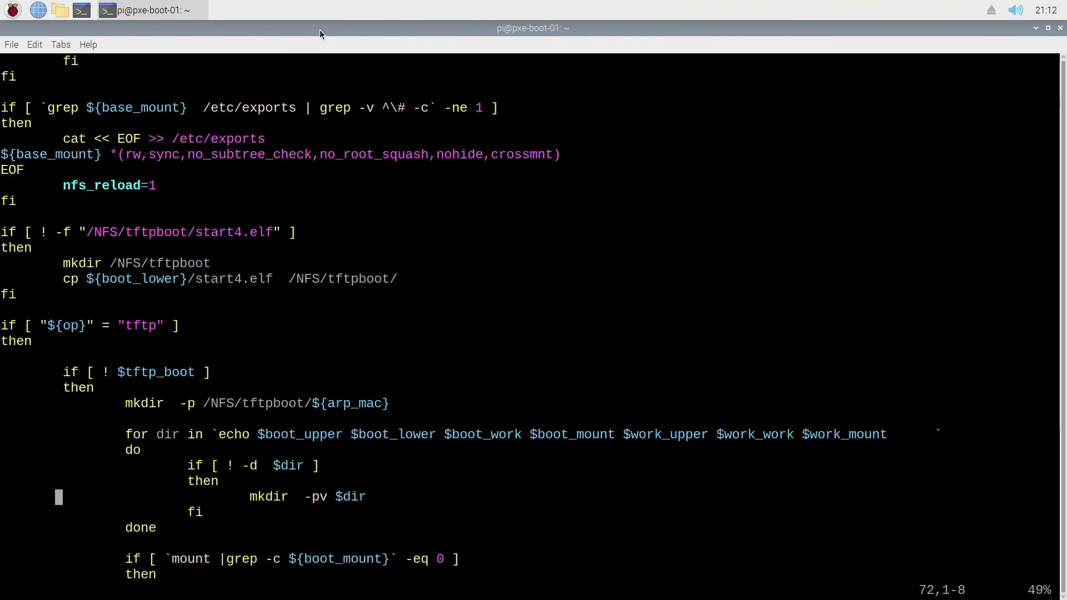
scroll("down", 3)
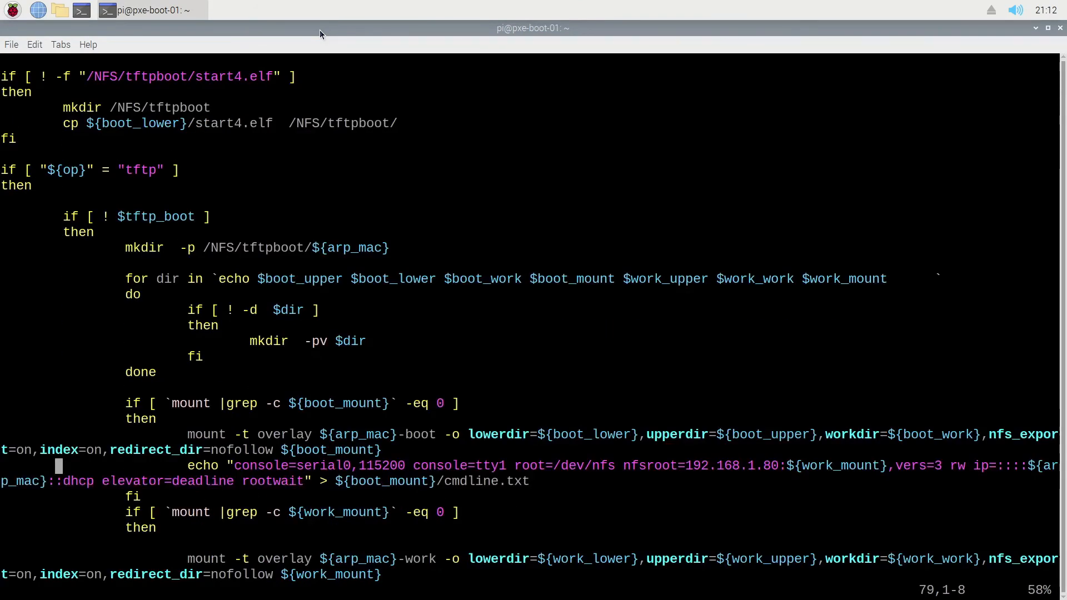
scroll("down", 3)
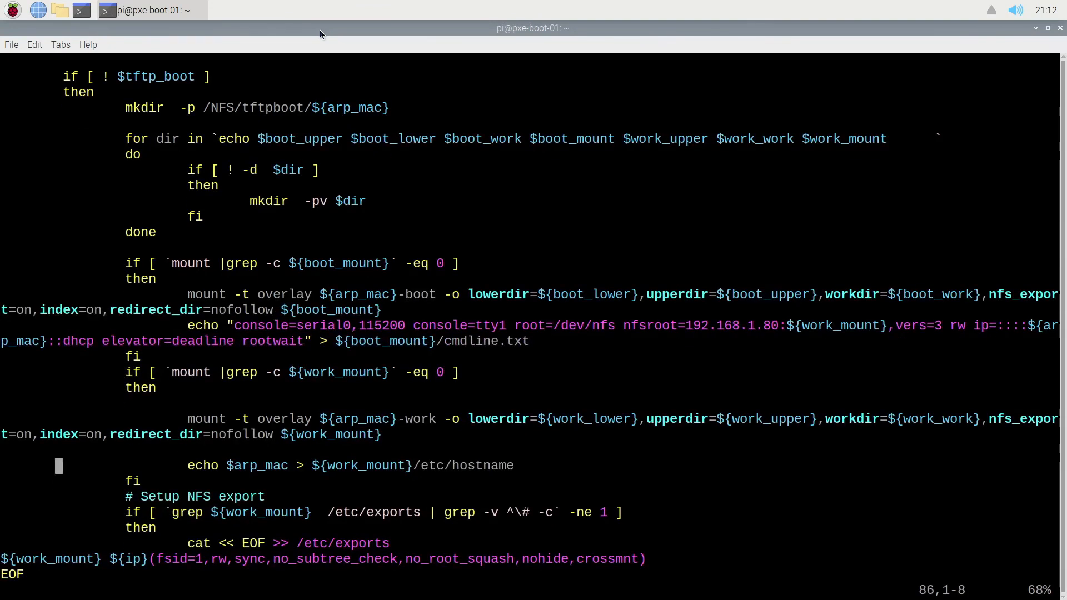
scroll("down", 3)
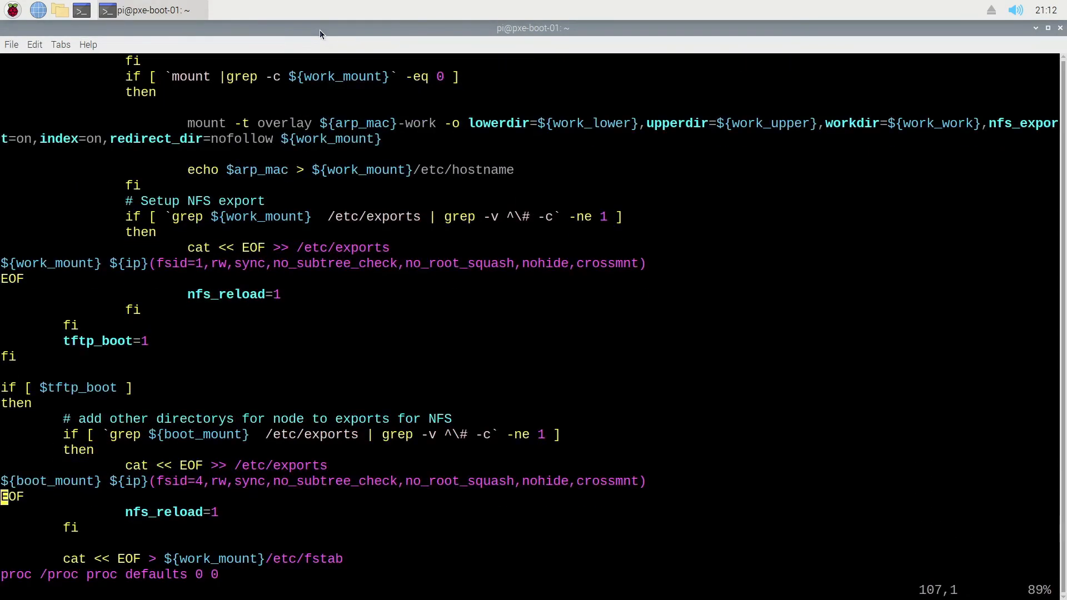